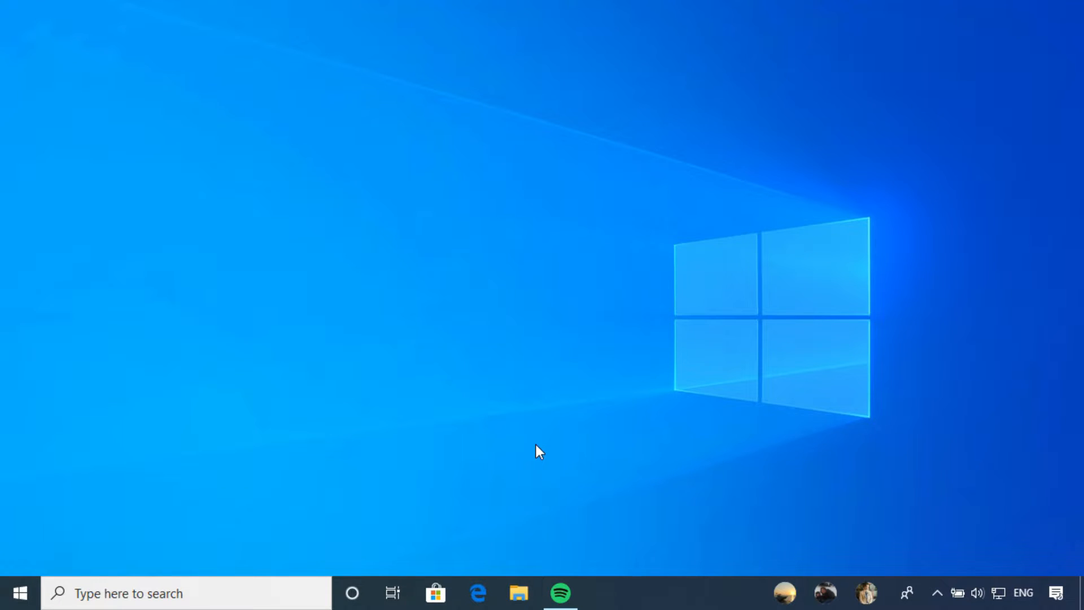
- Reach the System settings' Display page via the Action Center's All settings
click(1056, 593)
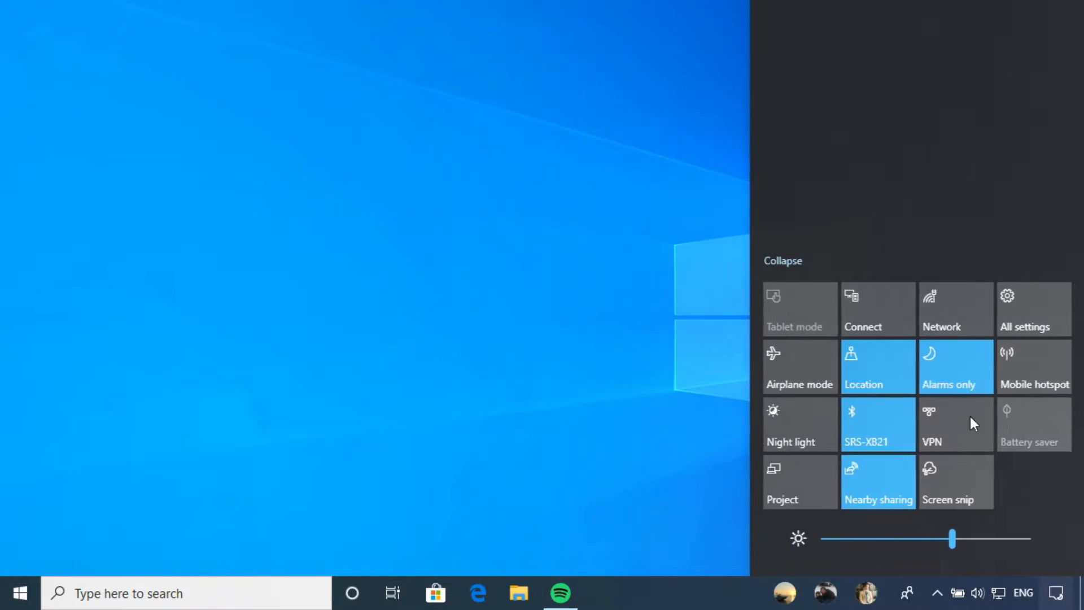
click(1031, 310)
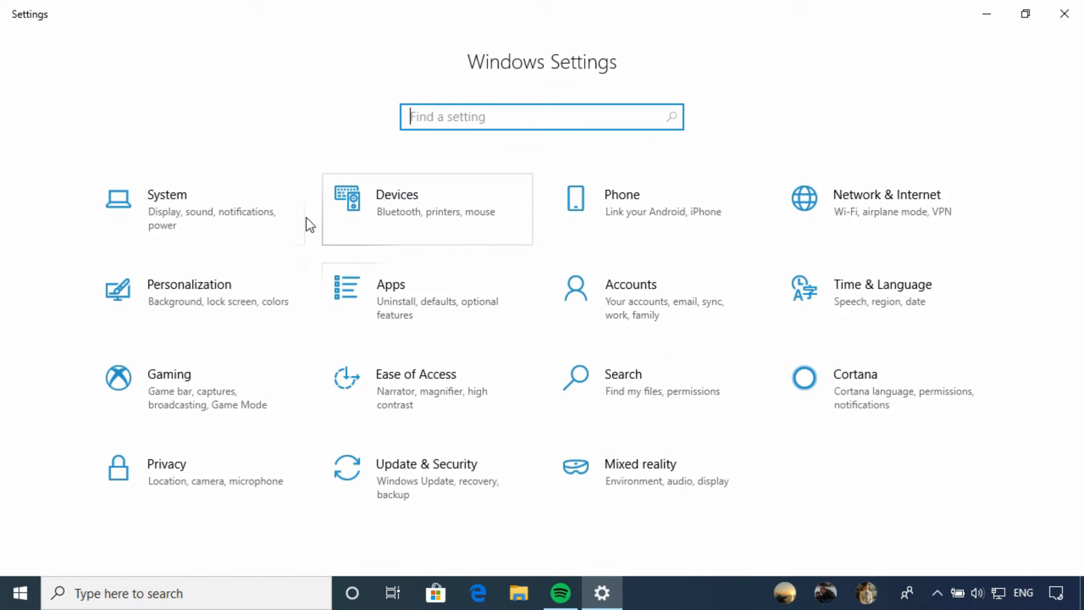
click(166, 208)
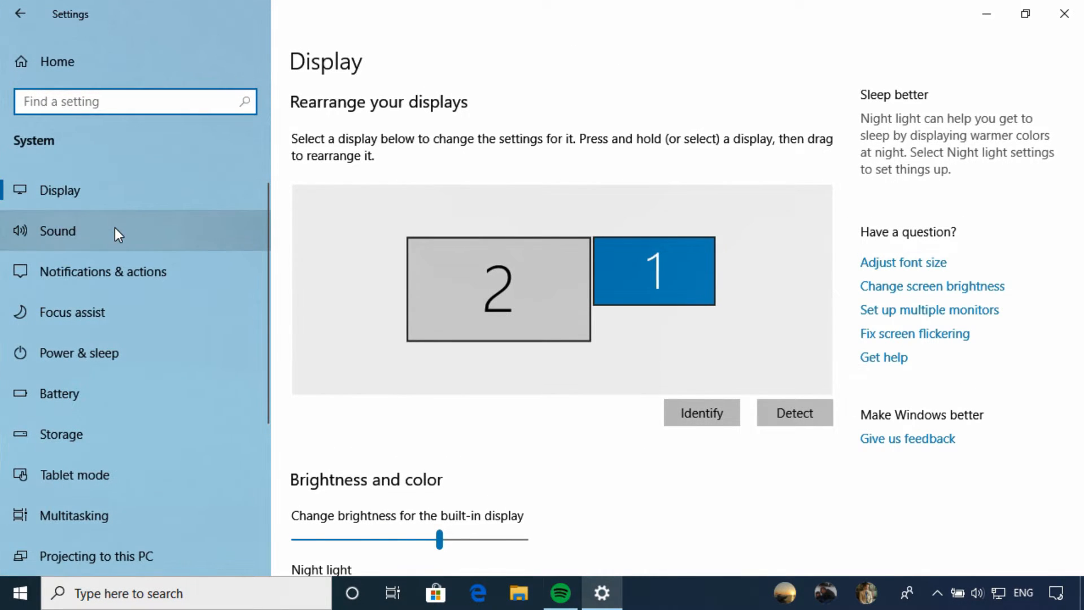
- Show the Sound page, check the output device list keeping Speakers (Scarlett 2i2 USB), and scroll to Advanced sound options
click(58, 230)
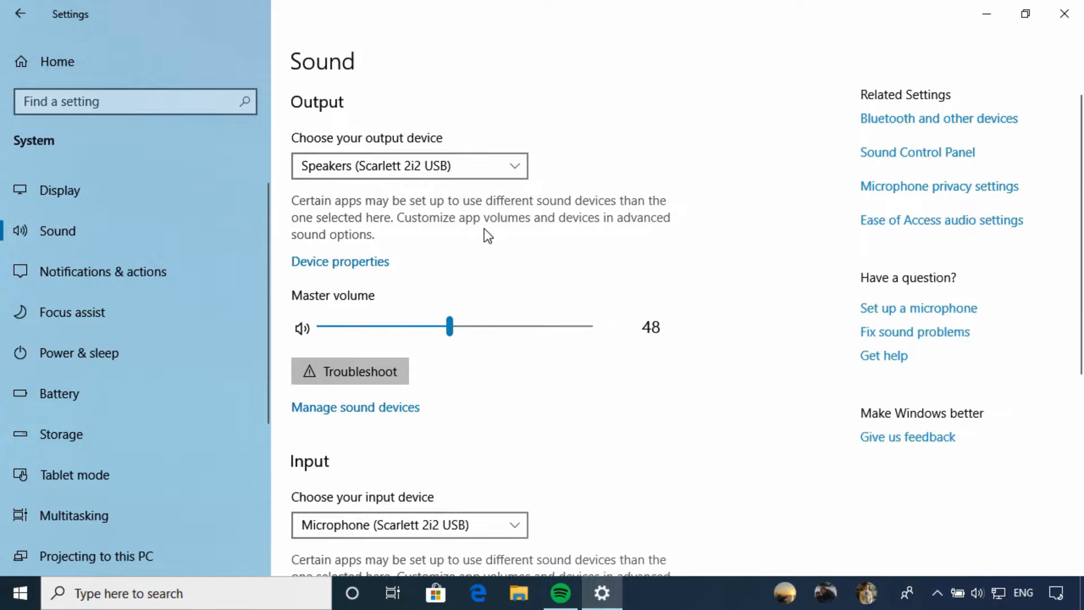
mouse_move(349, 484)
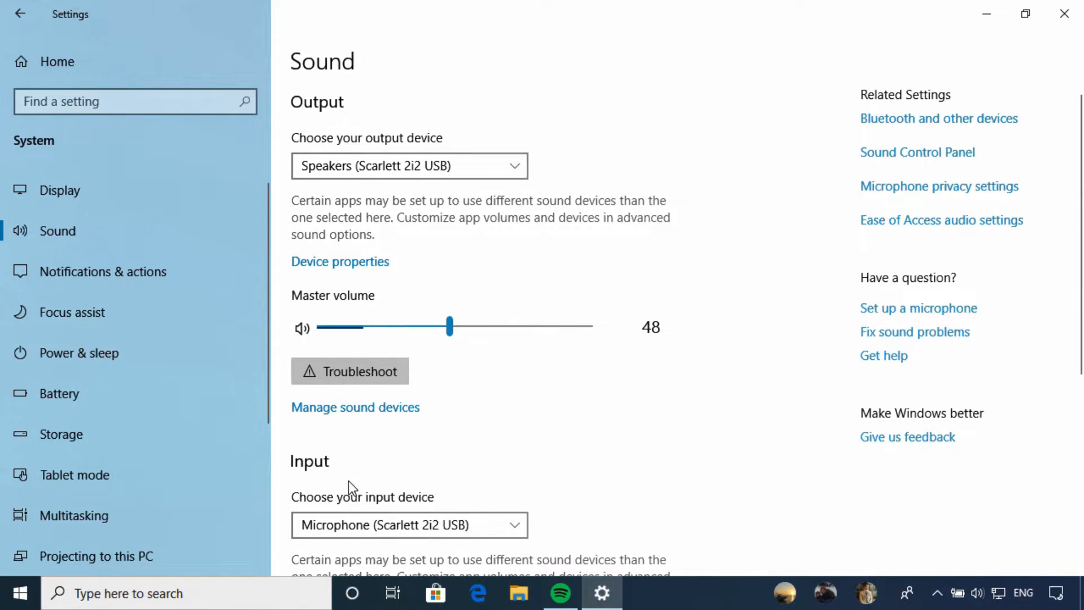
click(409, 165)
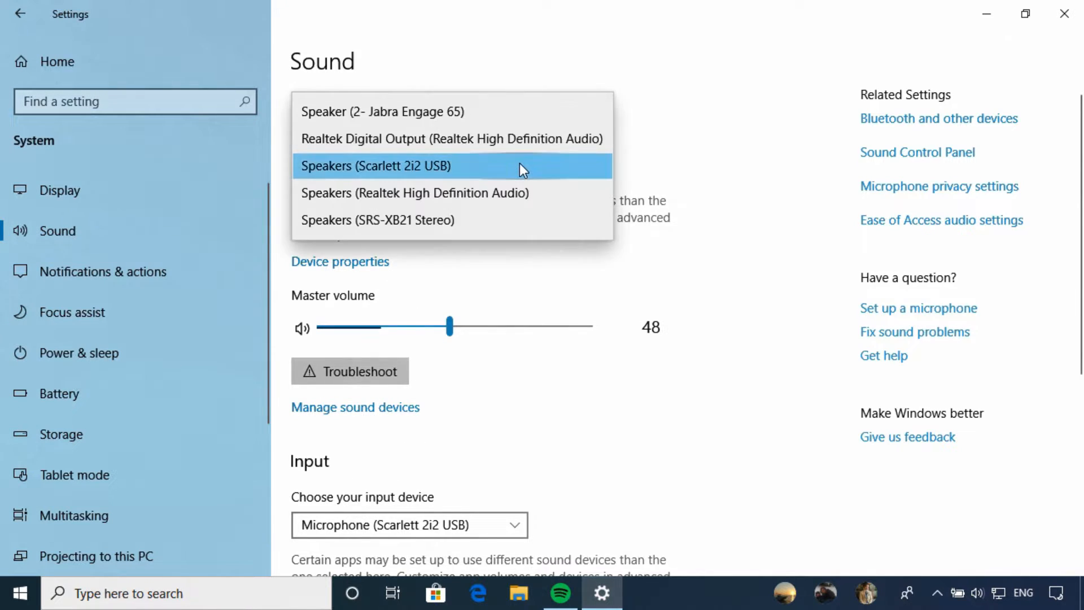
mouse_move(611, 182)
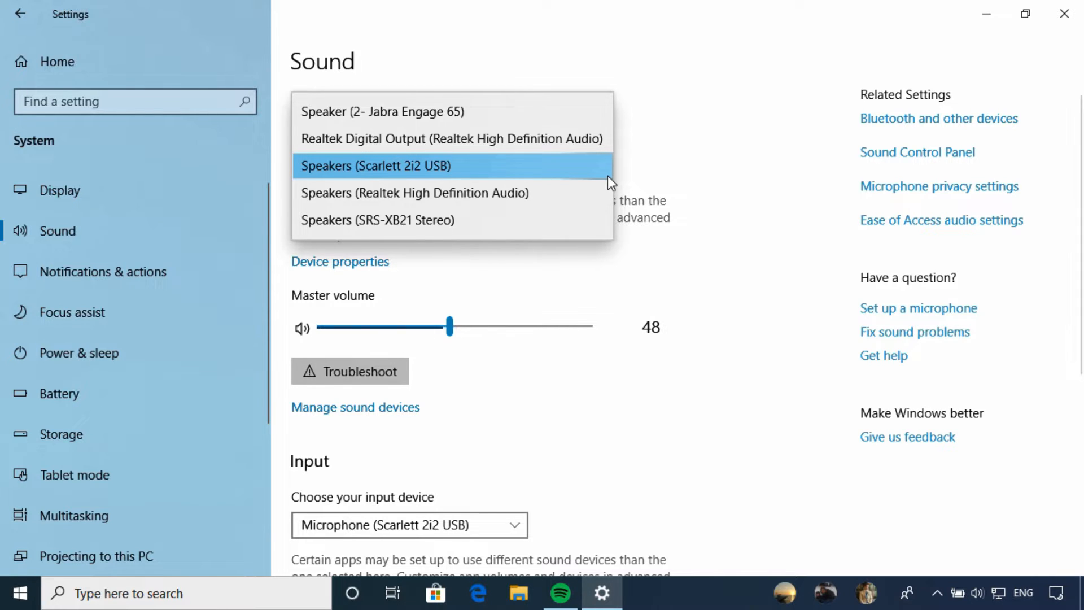
mouse_move(693, 167)
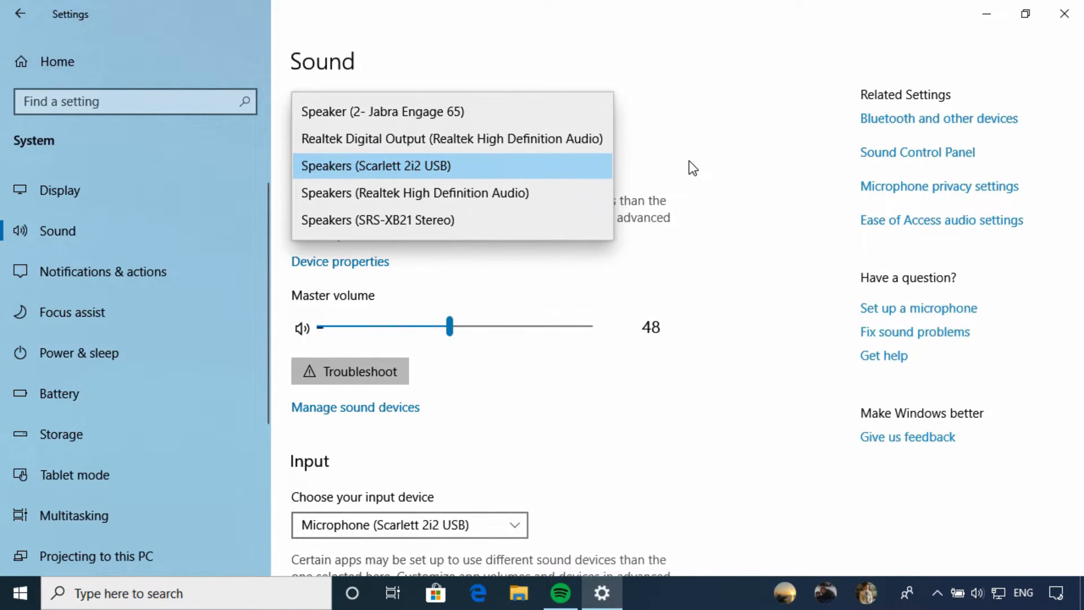
click(375, 166)
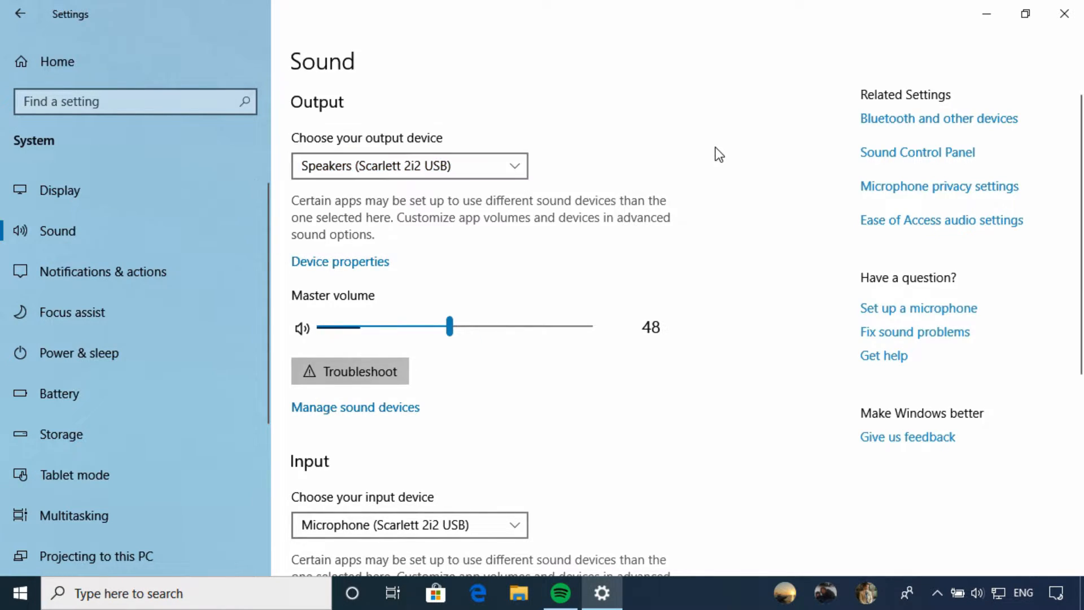
scroll(down, 3)
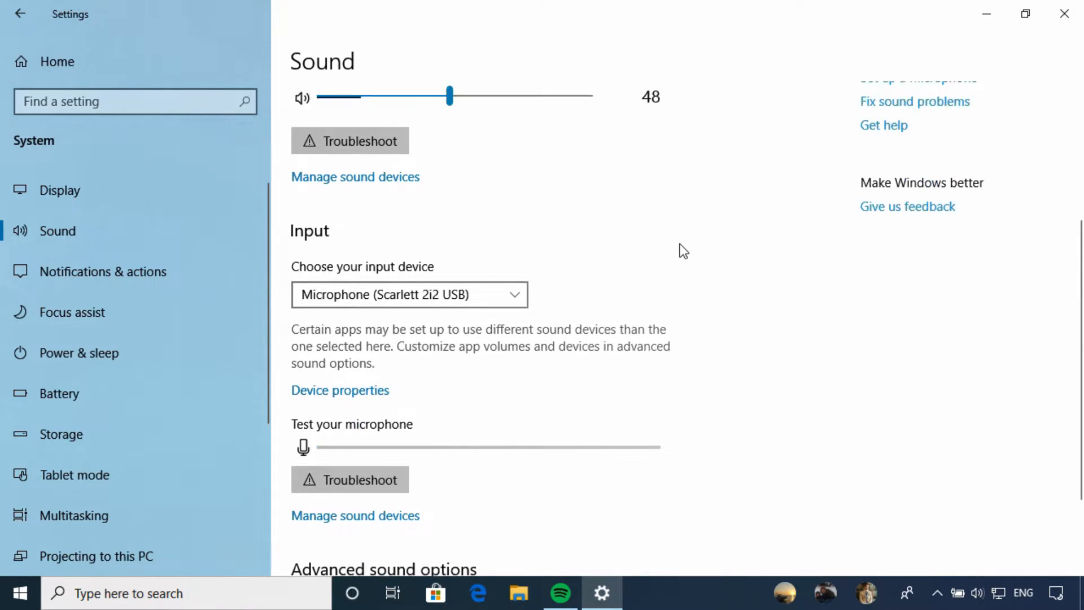
scroll(up, 3)
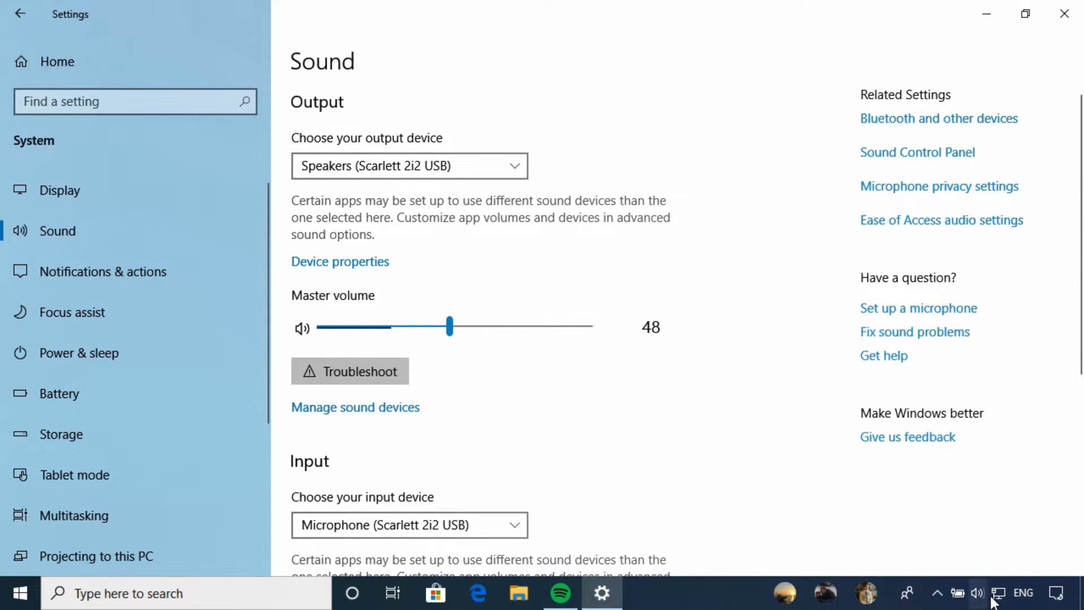
click(977, 593)
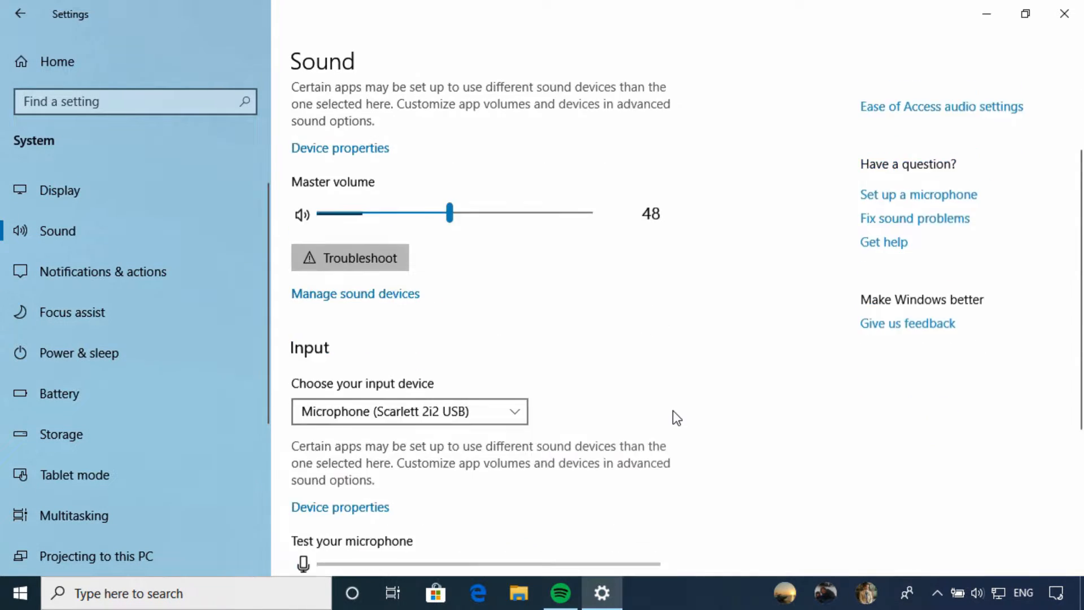
scroll(down, 3)
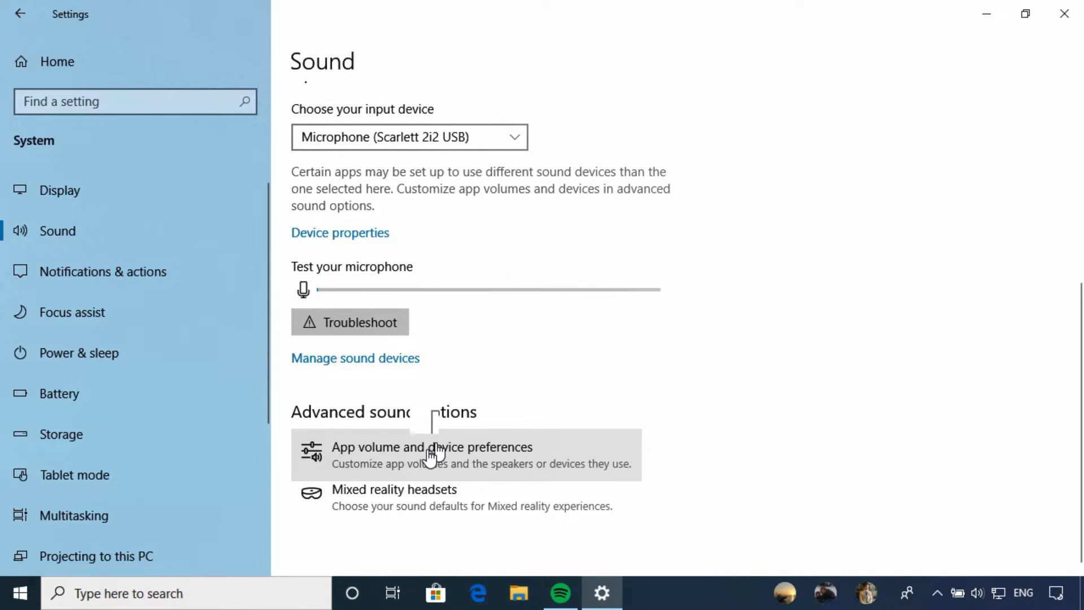
- Lower System sounds to 61 in App volume and device preferences, keeping Scarlett 2i2 as master output
click(431, 448)
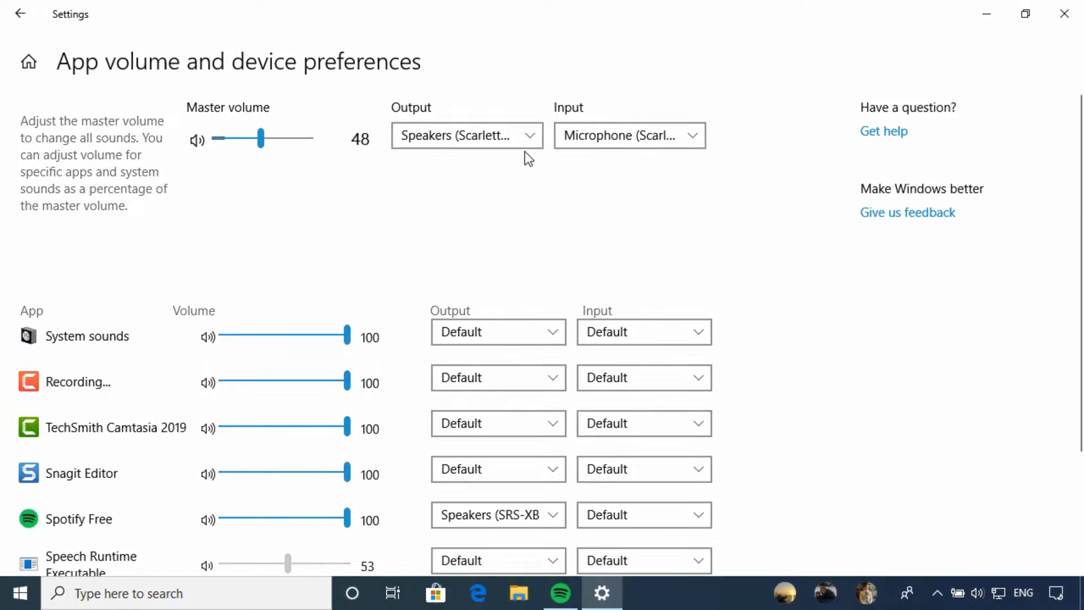
mouse_move(359, 281)
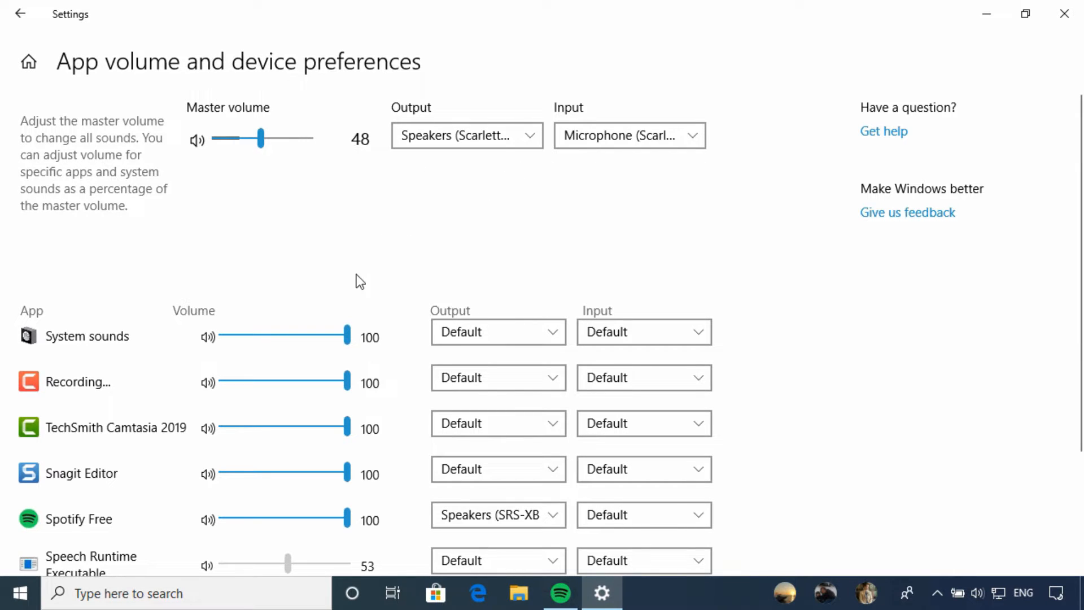
mouse_move(397, 326)
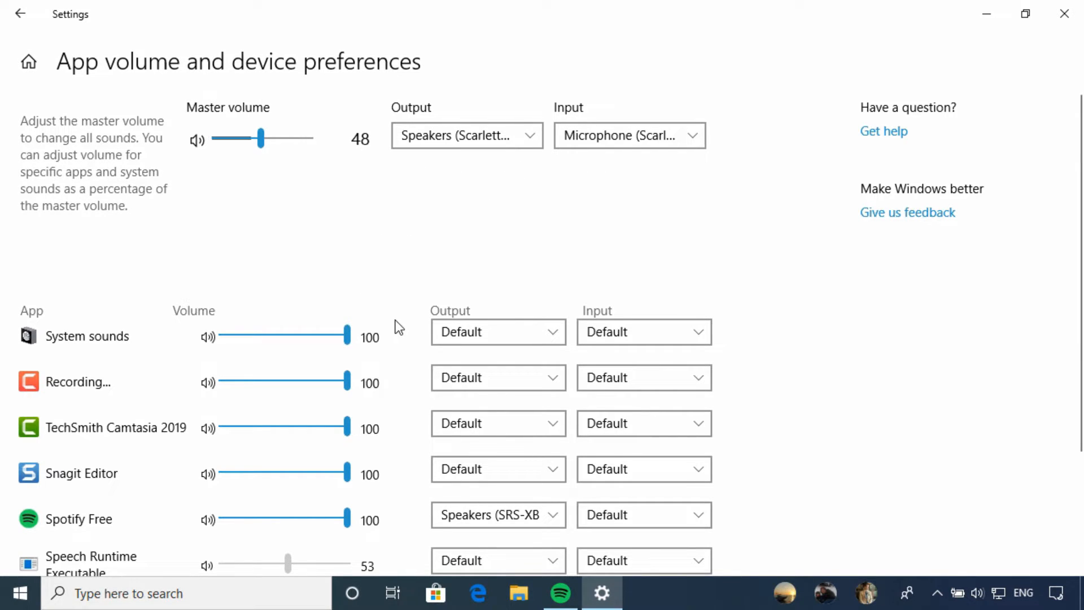
scroll(down, 3)
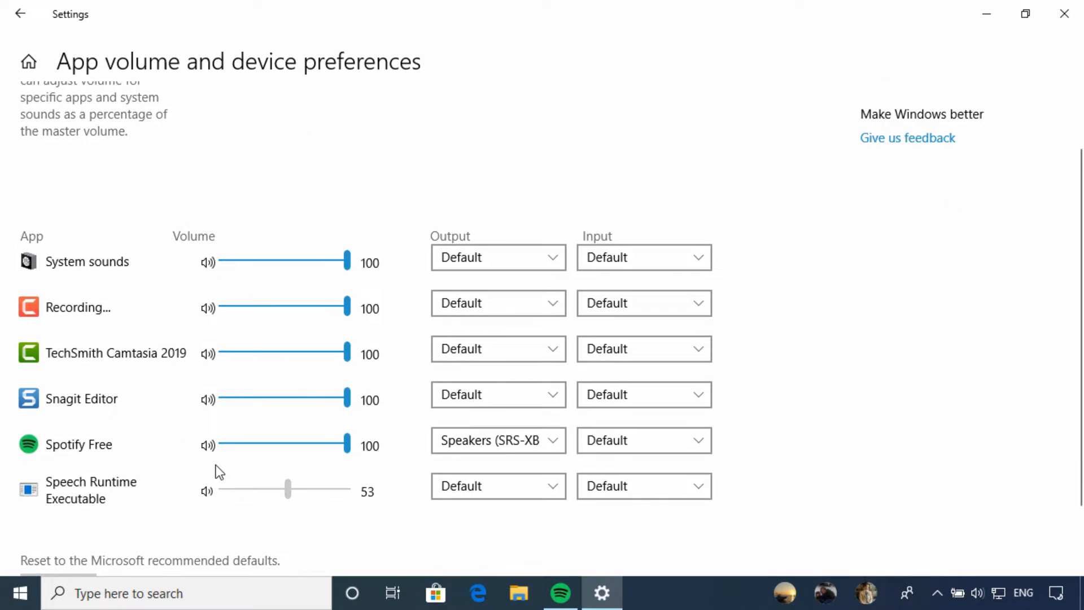
mouse_move(391, 509)
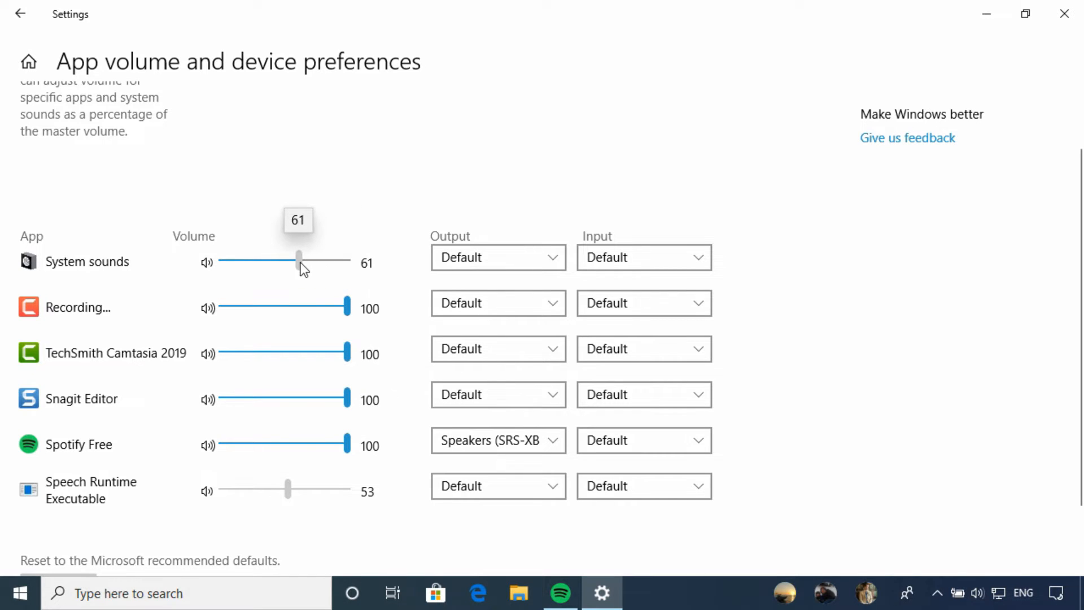
mouse_move(409, 373)
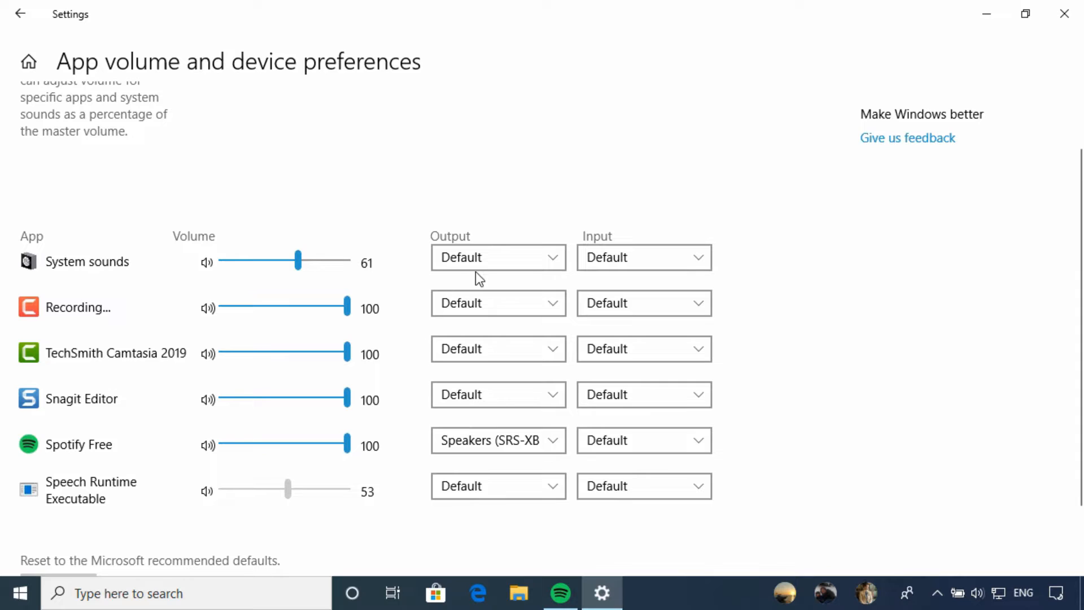
mouse_move(416, 421)
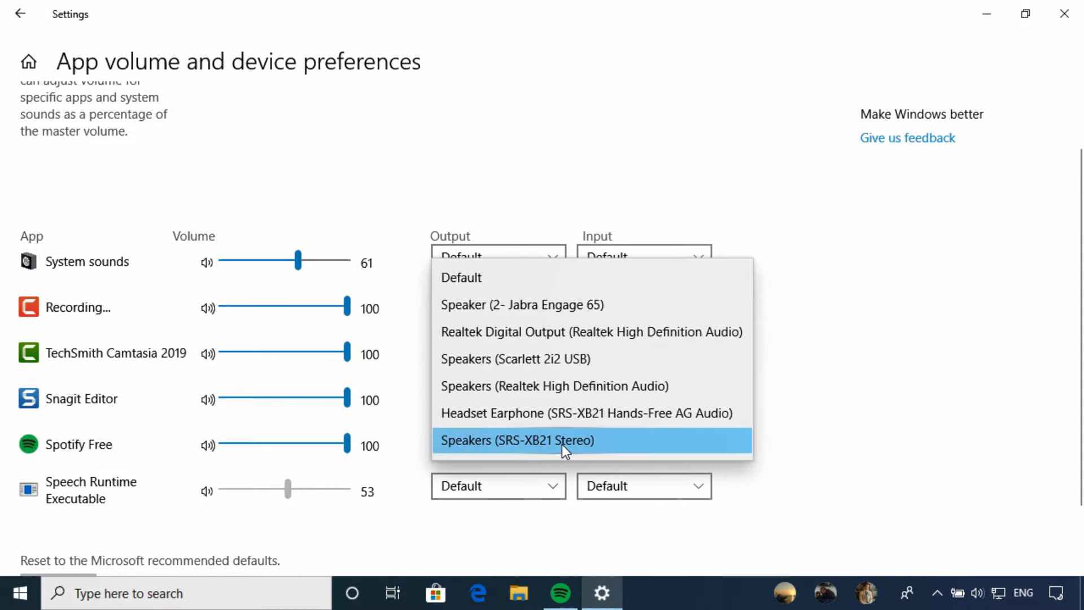
click(517, 441)
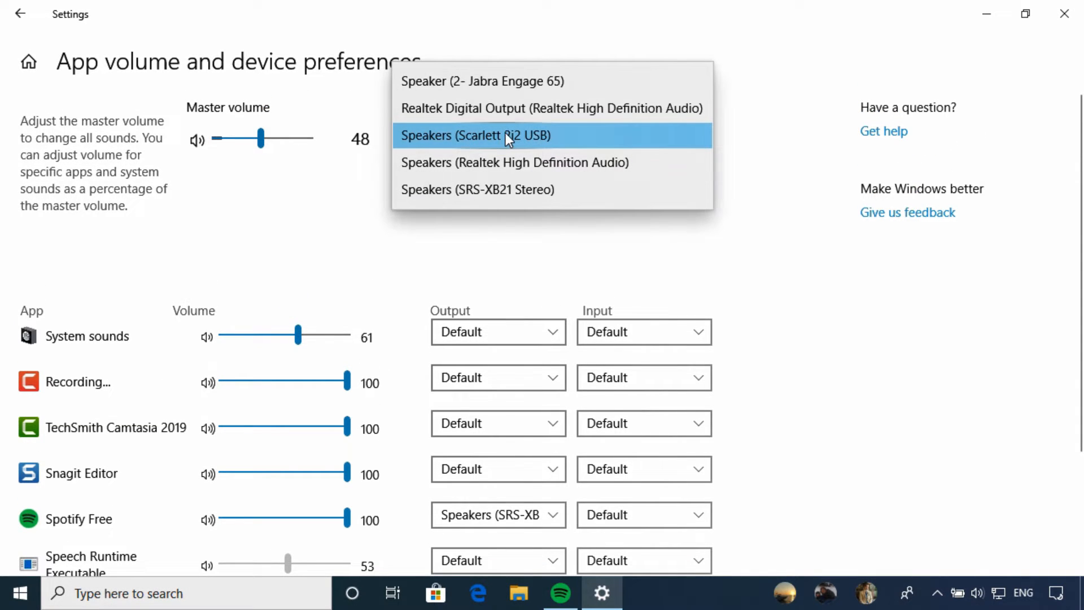
click(475, 135)
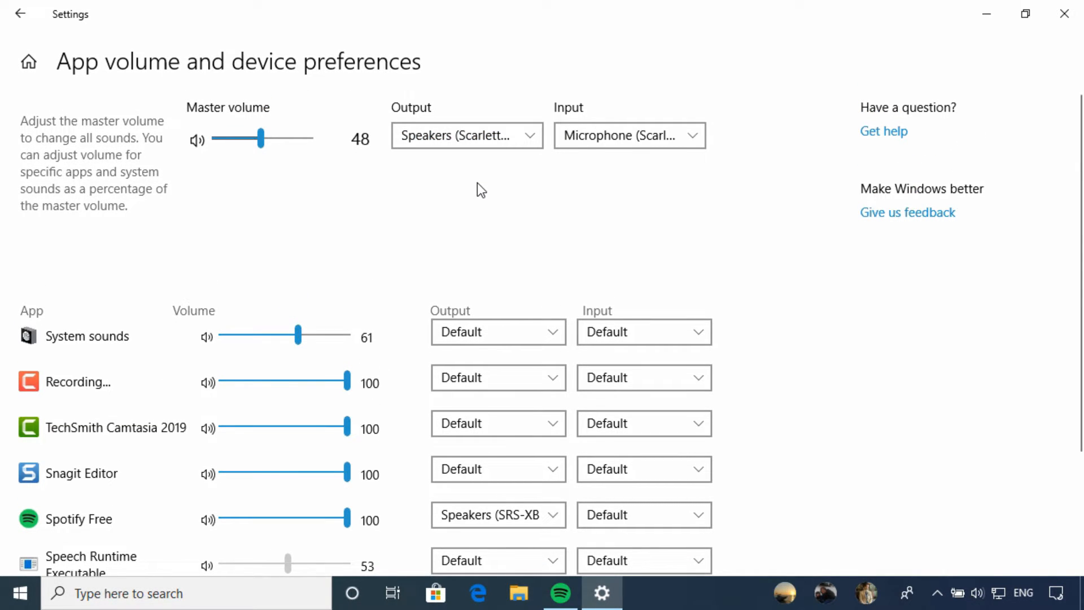
mouse_move(479, 215)
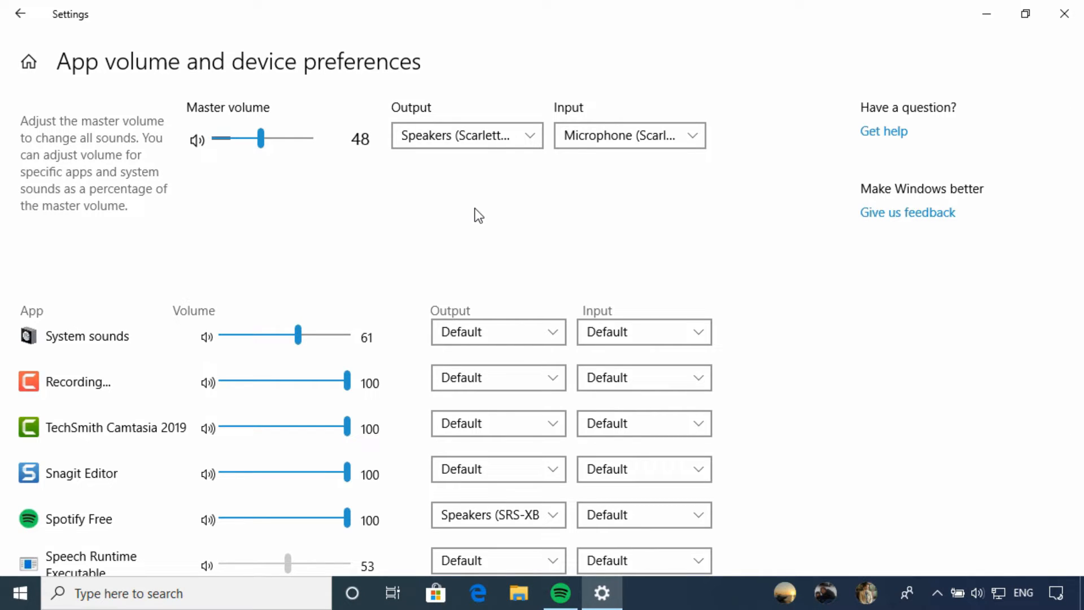
mouse_move(442, 539)
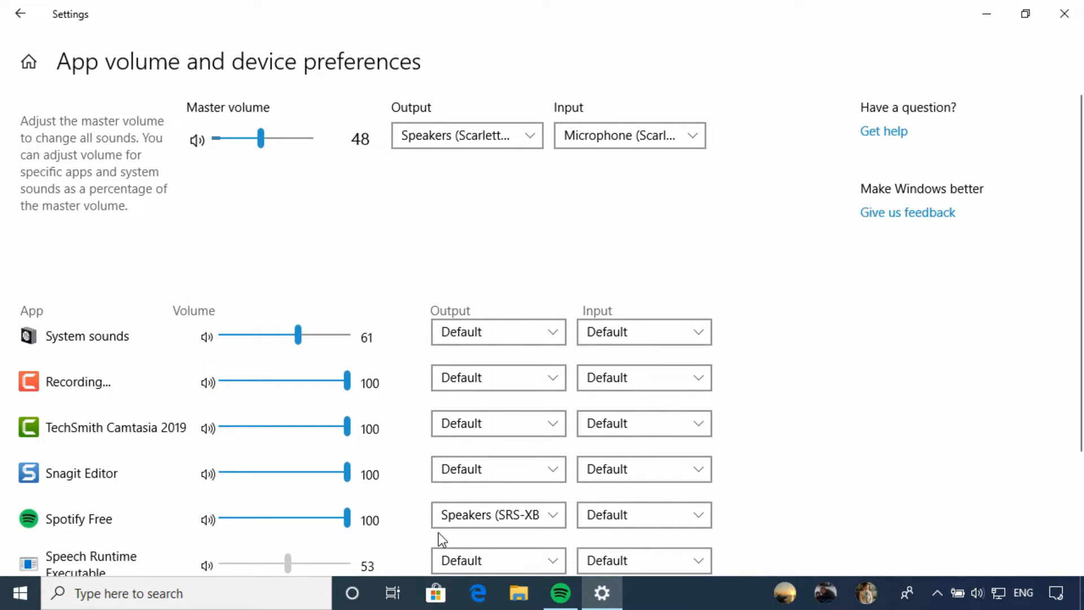
mouse_move(489, 229)
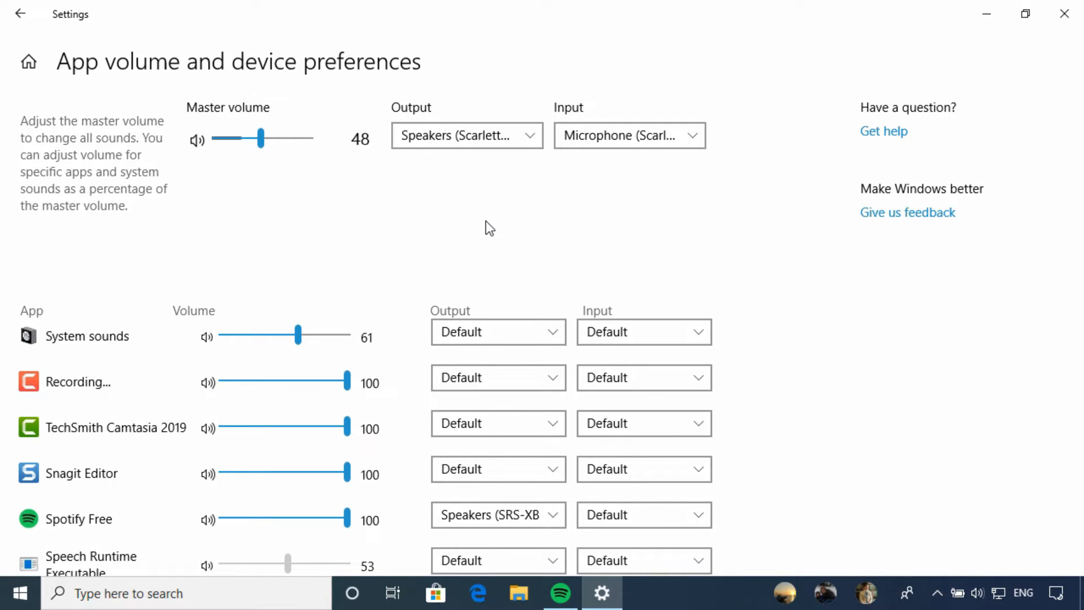
click(21, 14)
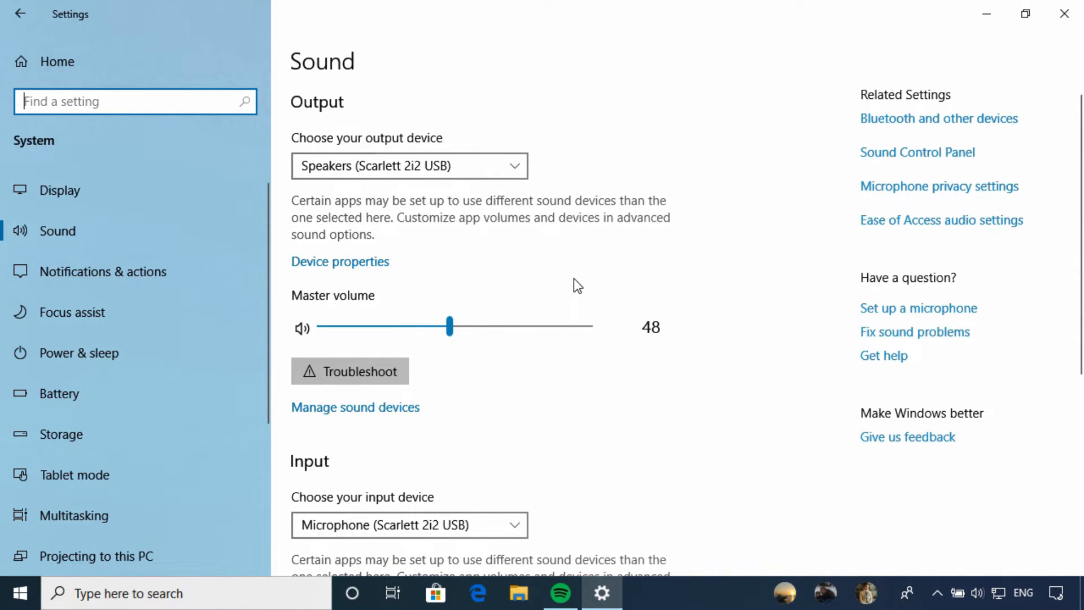
mouse_move(753, 248)
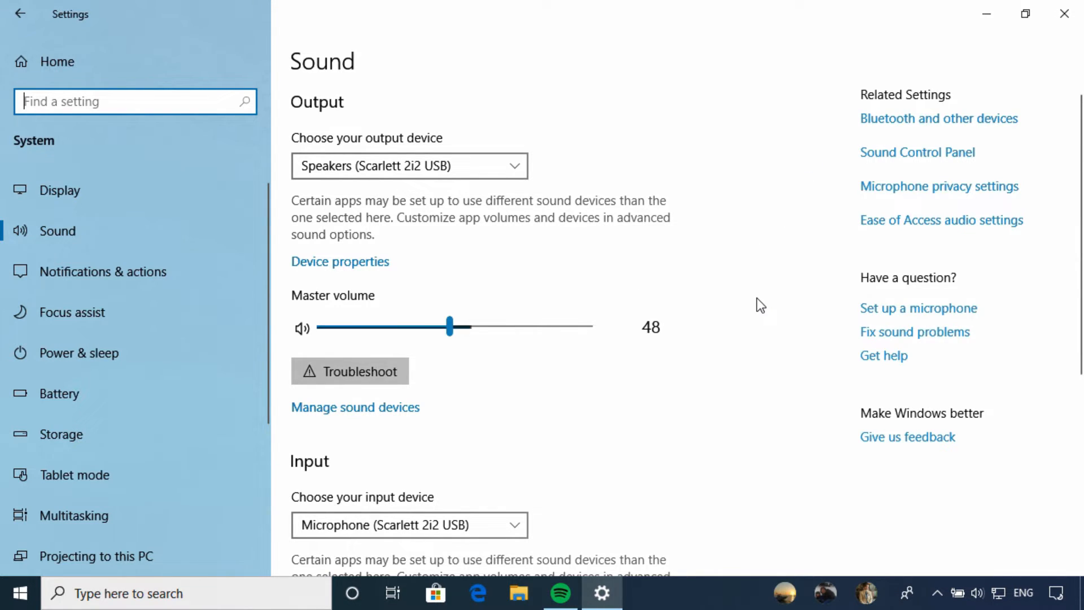
mouse_move(799, 218)
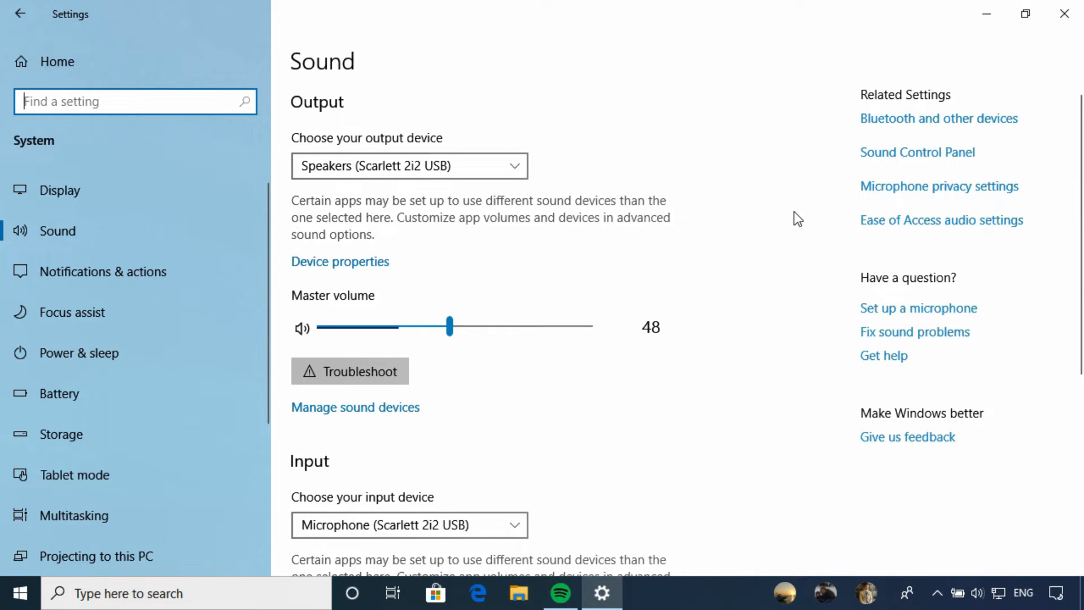
mouse_move(777, 224)
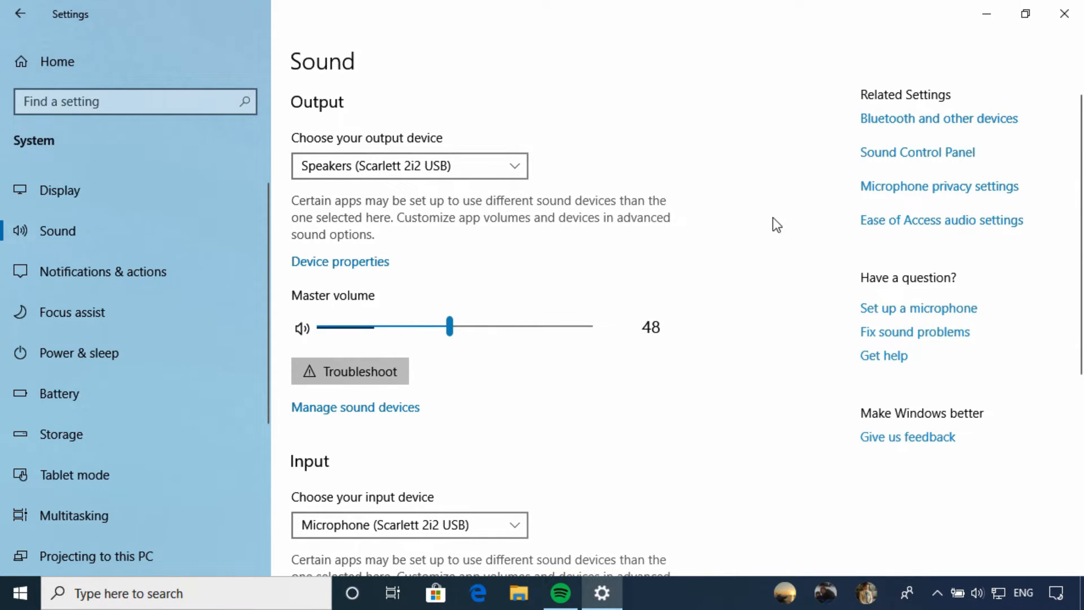
- Show the classic Sound dialog's Playback tab listing Jabra Engage 65 among the devices
click(917, 152)
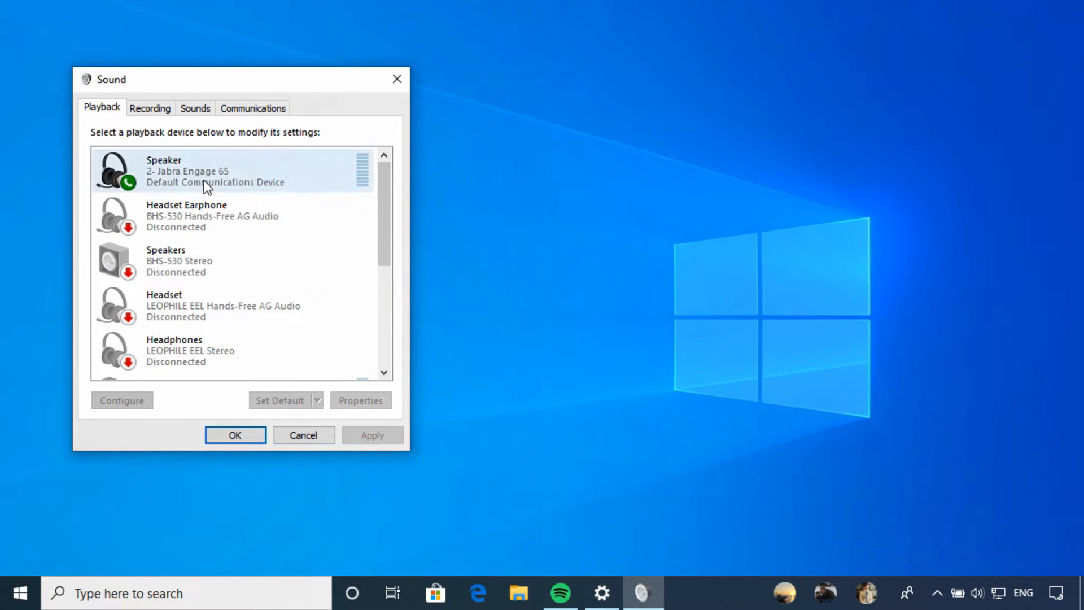
click(235, 261)
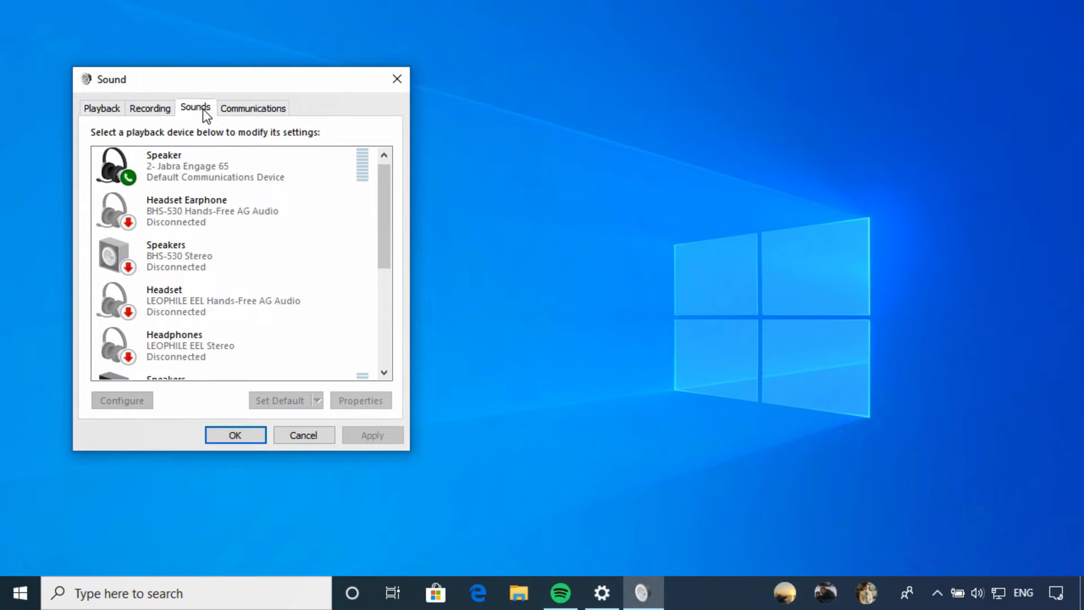
- On the Sounds tab, select the Exclamation event and view its assigned Windows Background.wav among the sound files
click(195, 108)
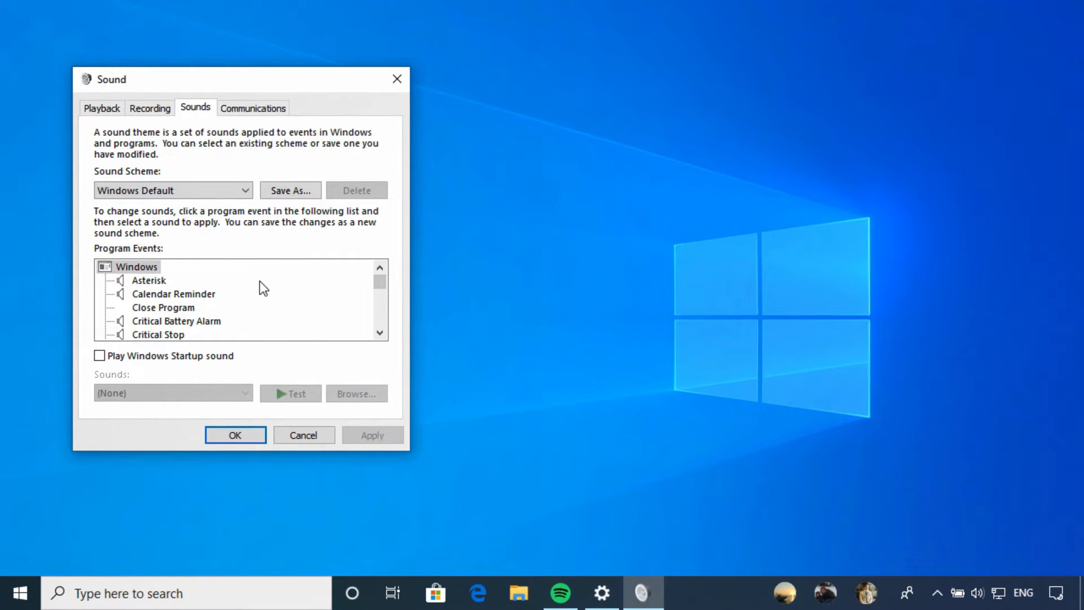
scroll(down, 3)
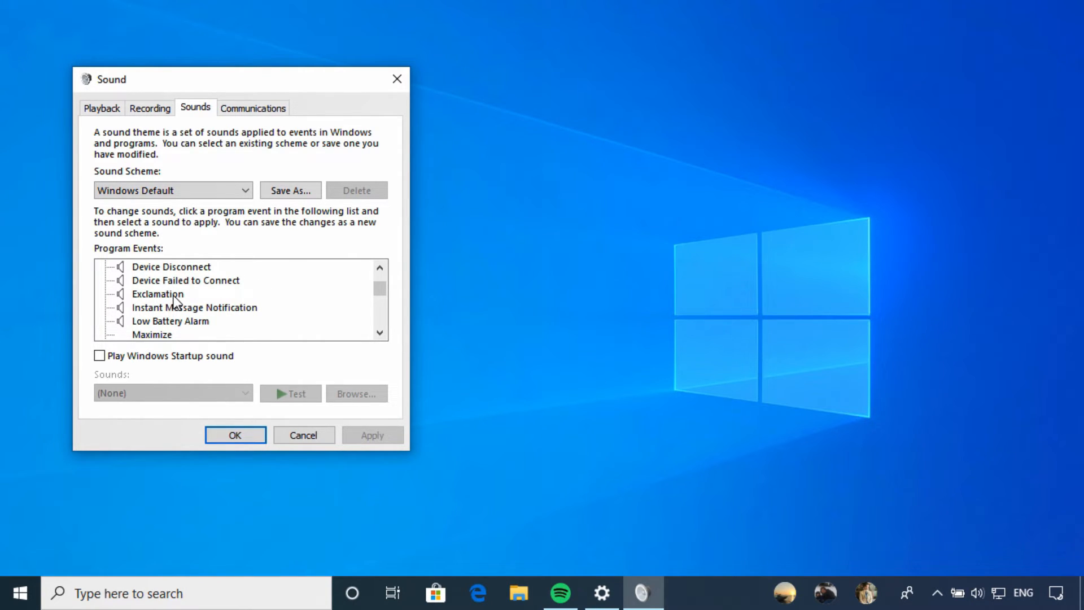
click(158, 294)
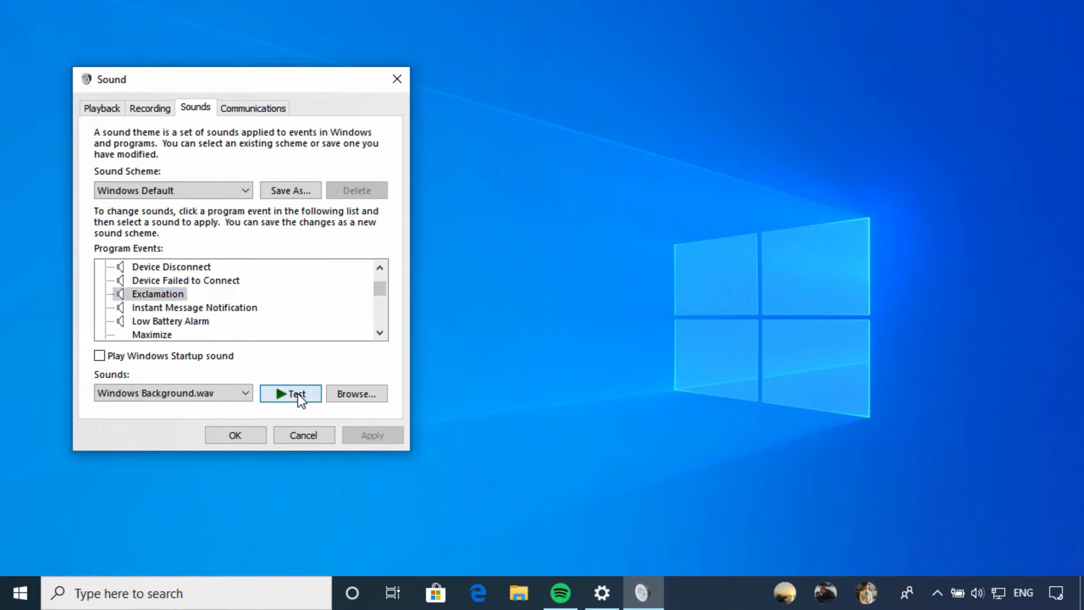
click(244, 393)
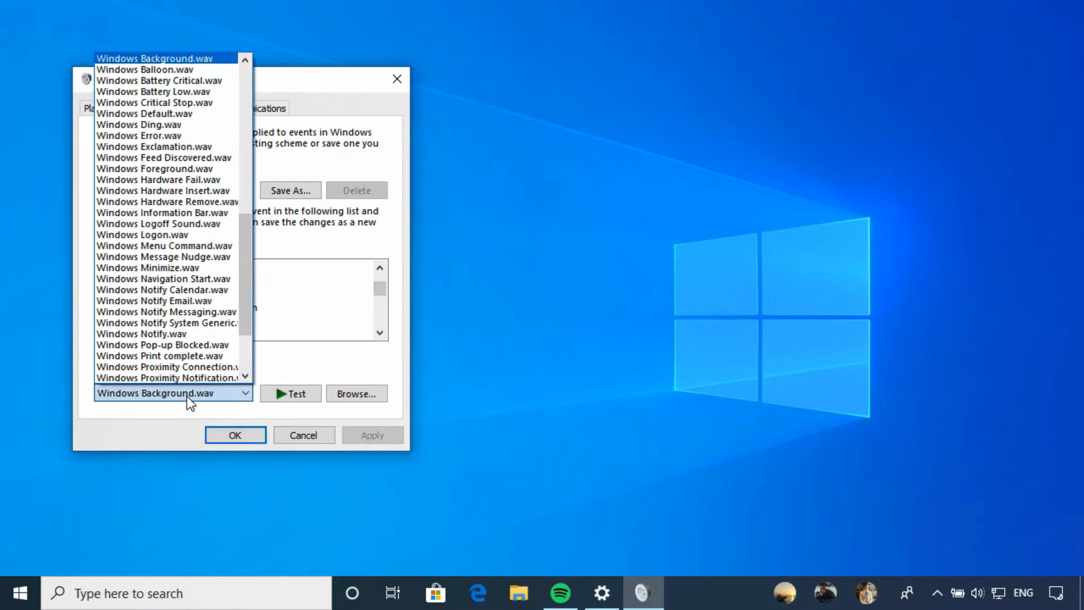
scroll(up, 3)
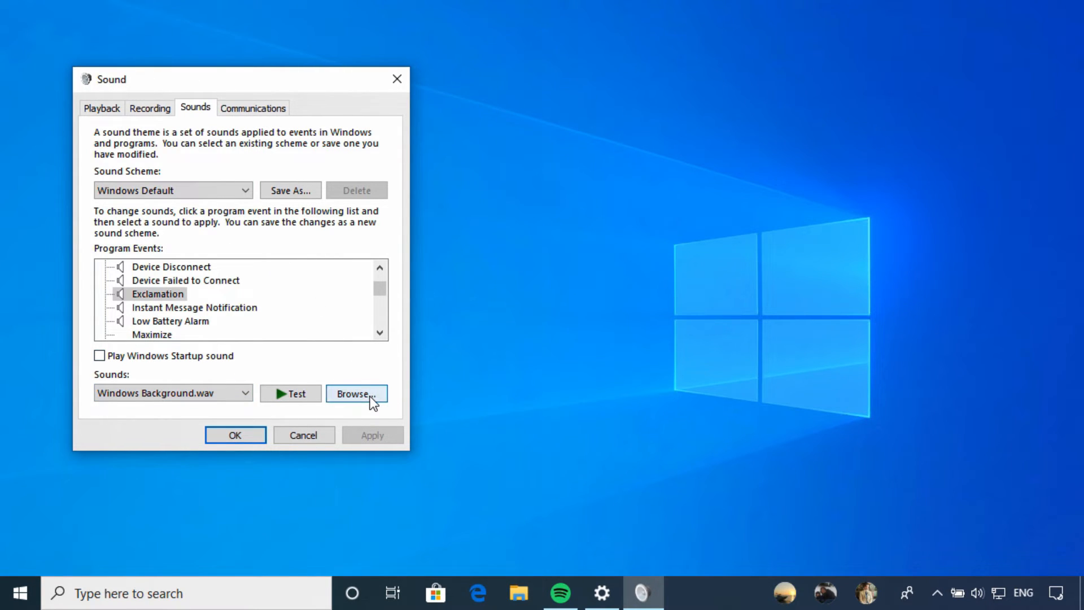
mouse_move(392, 371)
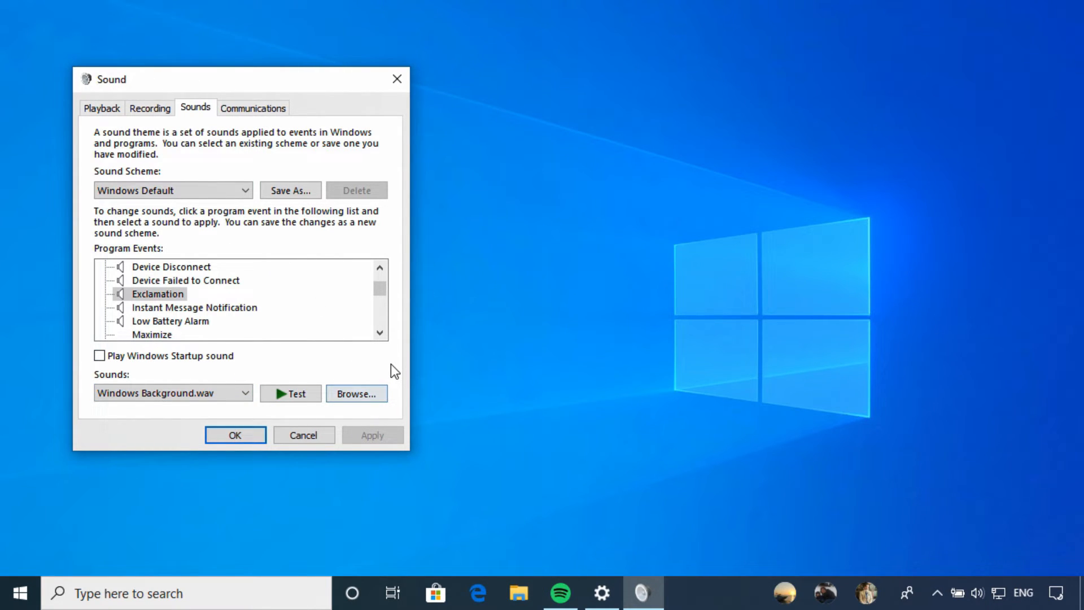
mouse_move(241, 108)
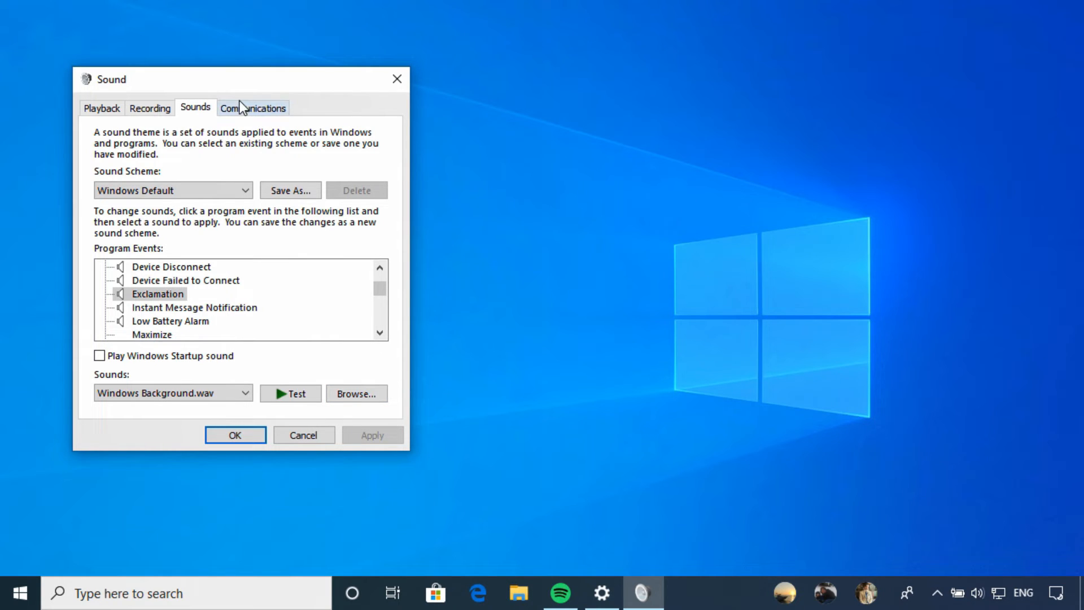
- Show the Communications tab with 'Reduce the volume of other sounds by 80%' selected
click(252, 108)
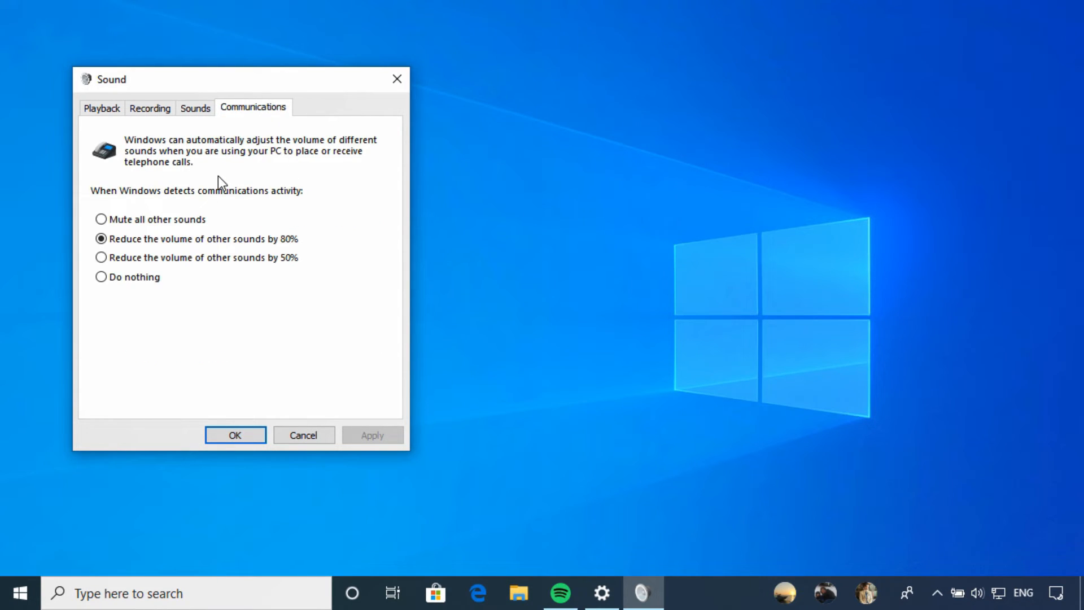
mouse_move(207, 192)
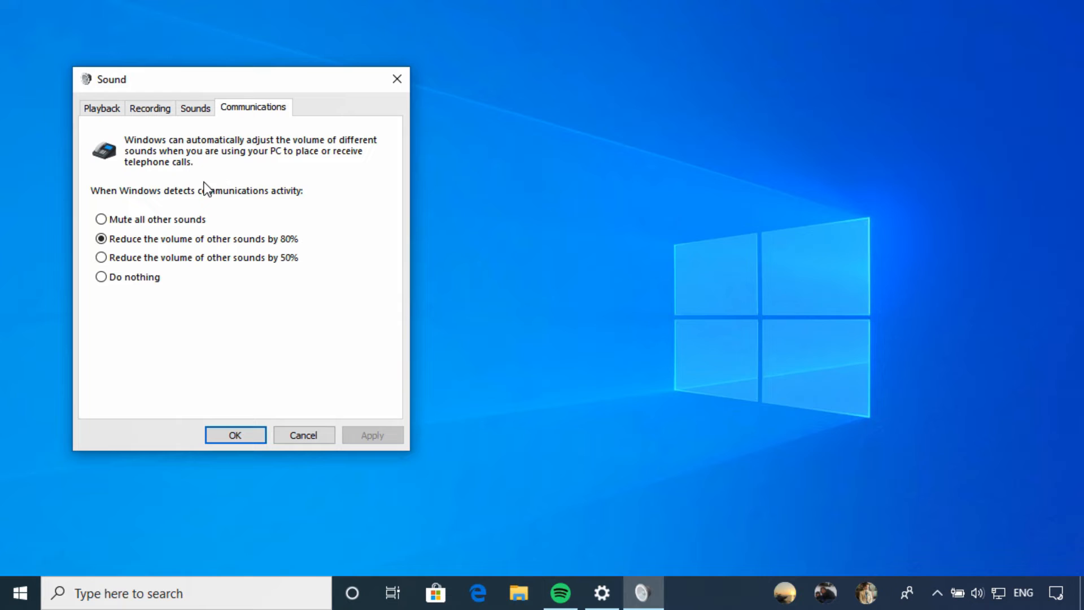
mouse_move(173, 229)
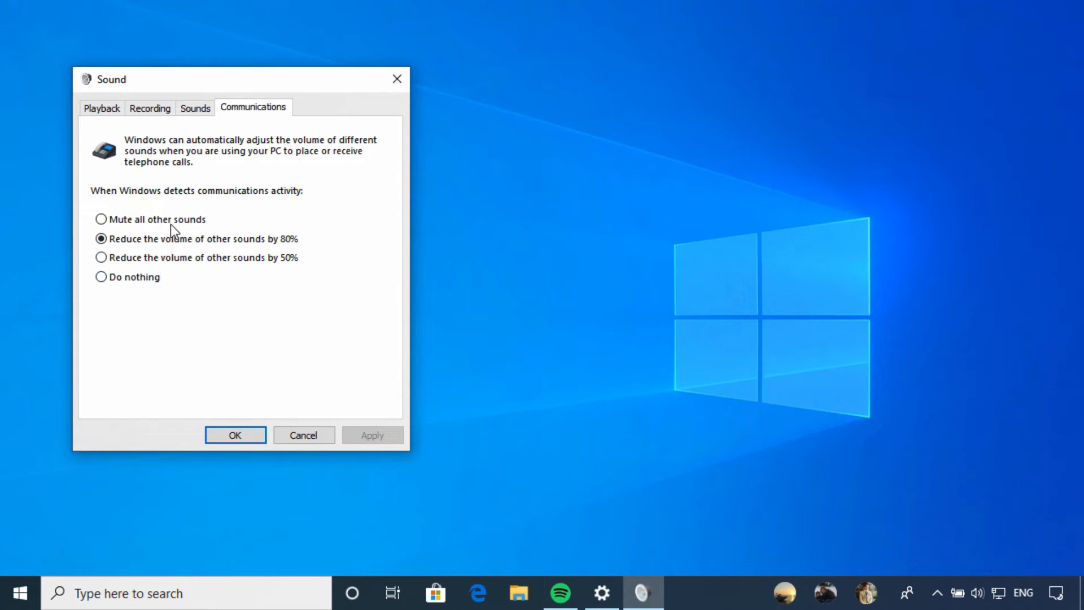
mouse_move(230, 297)
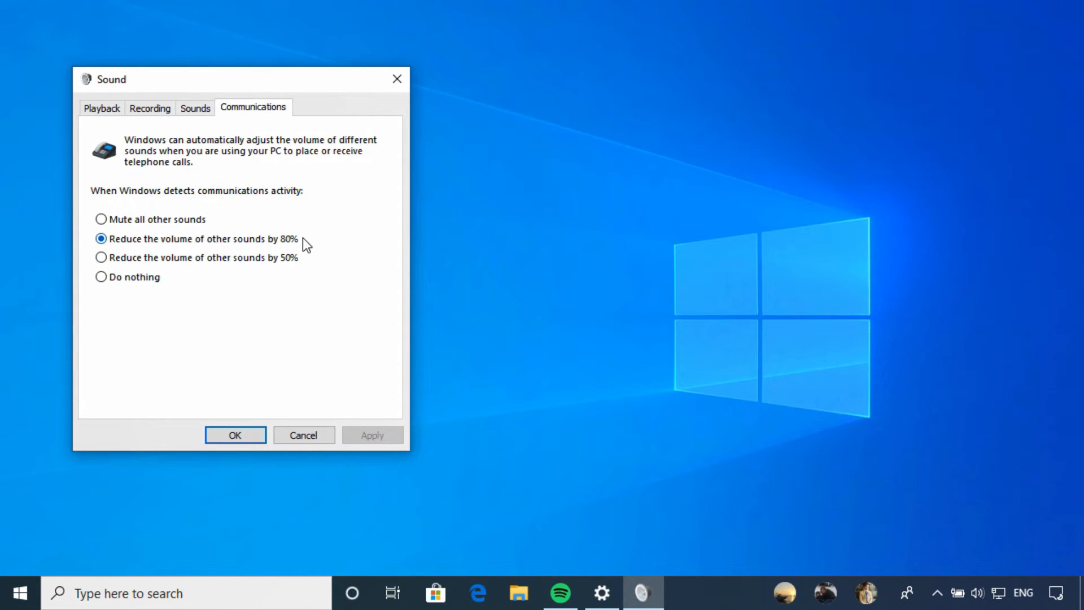
mouse_move(200, 229)
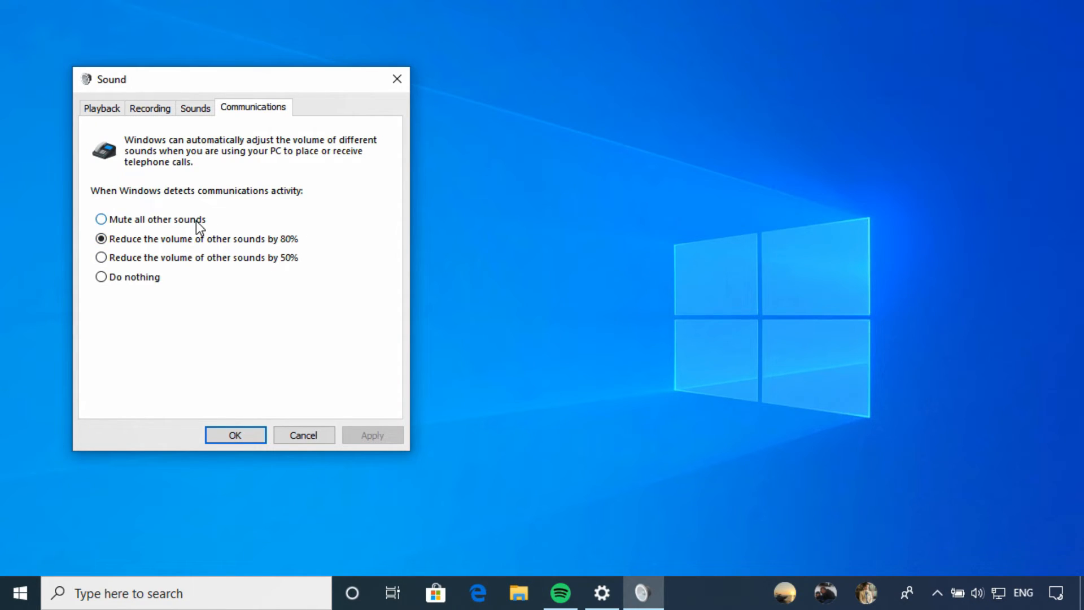
mouse_move(273, 228)
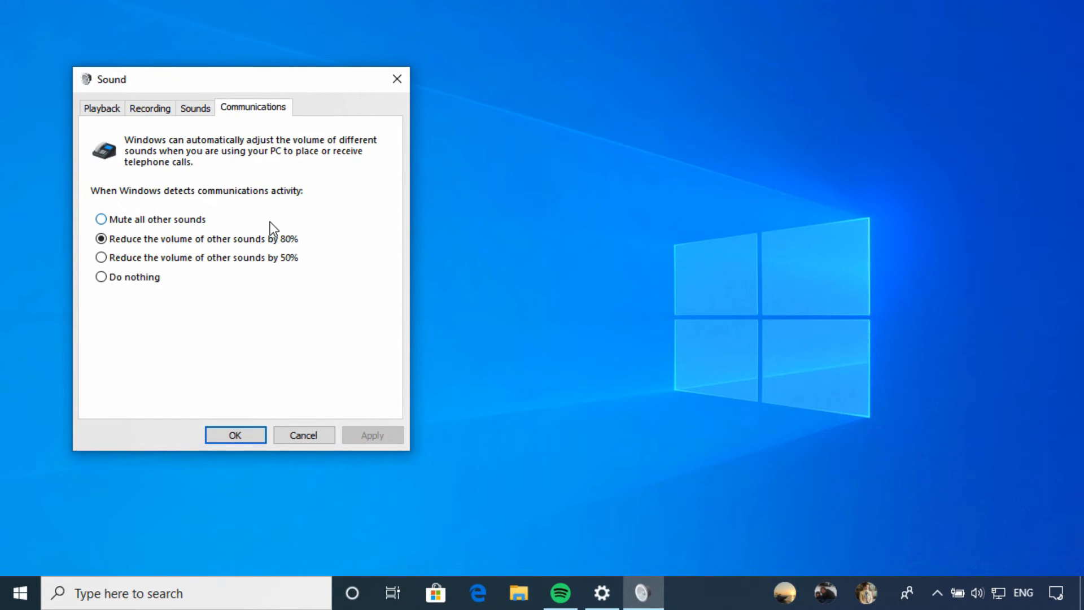
mouse_move(294, 230)
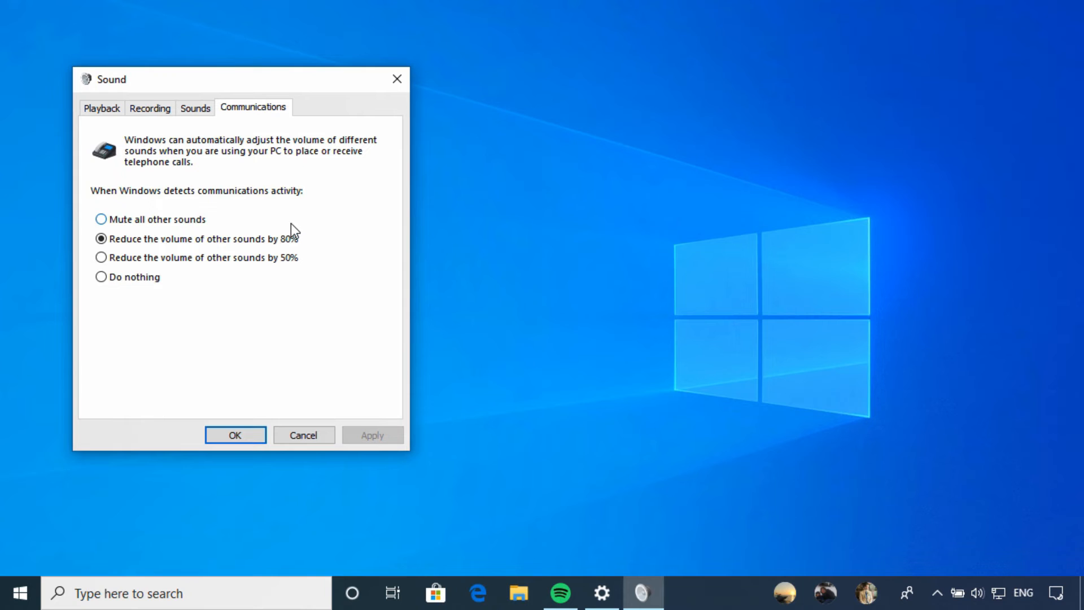
mouse_move(396, 79)
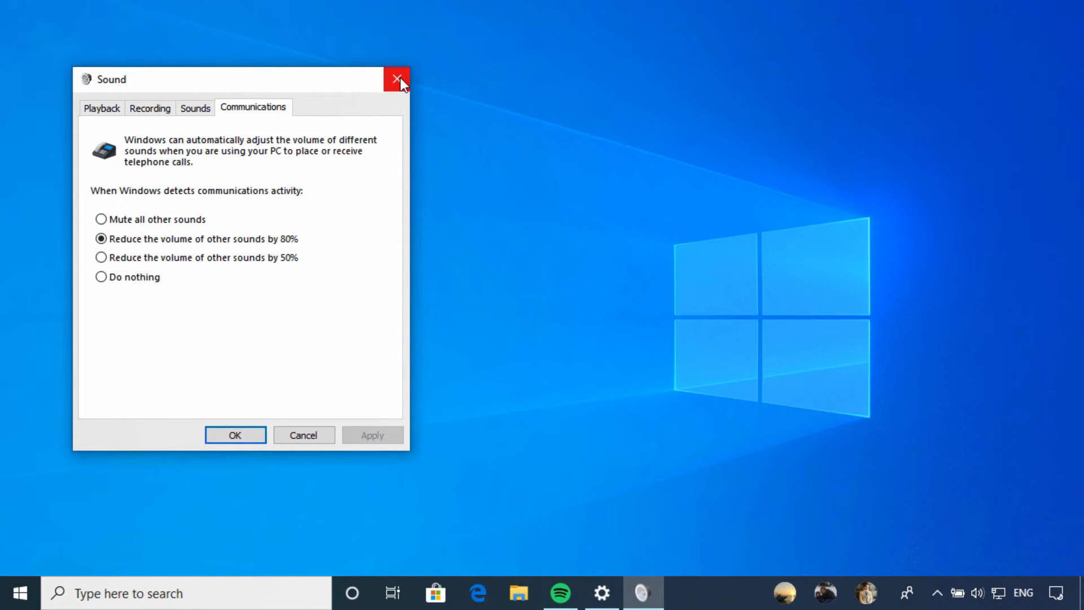
- Close the Sound dialog, returning to the empty desktop
click(396, 80)
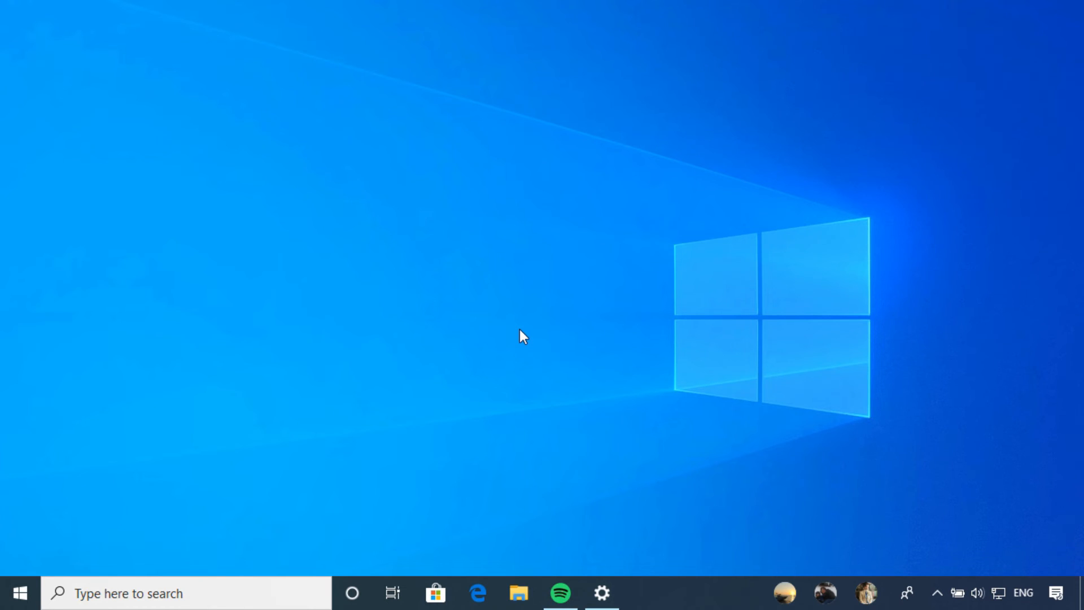
mouse_move(552, 423)
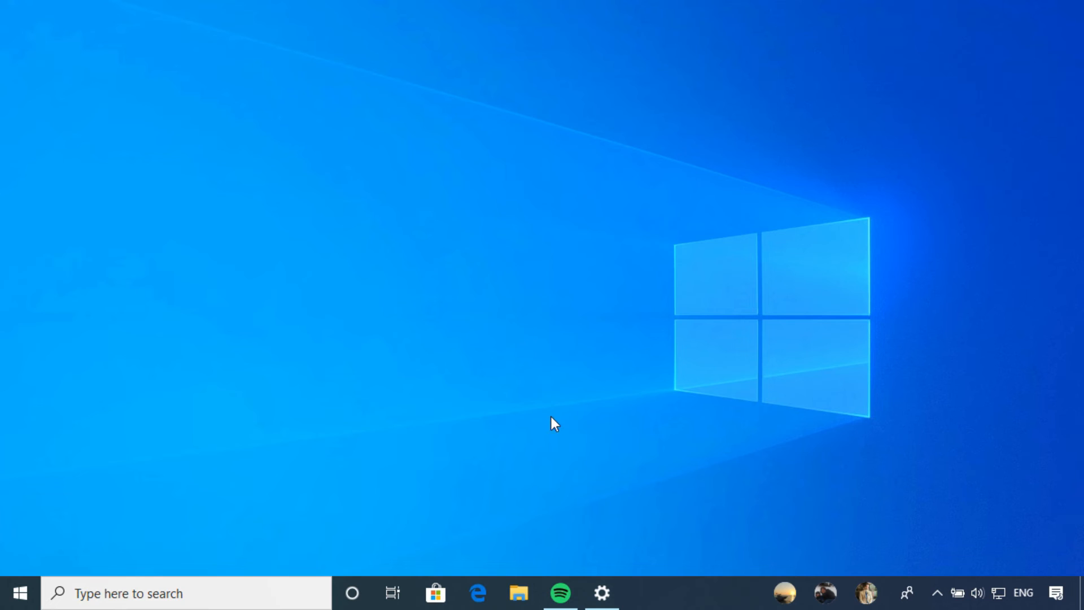
- Restore the Sound settings page from the taskbar and scroll to the Output and Input Troubleshoot buttons
click(601, 593)
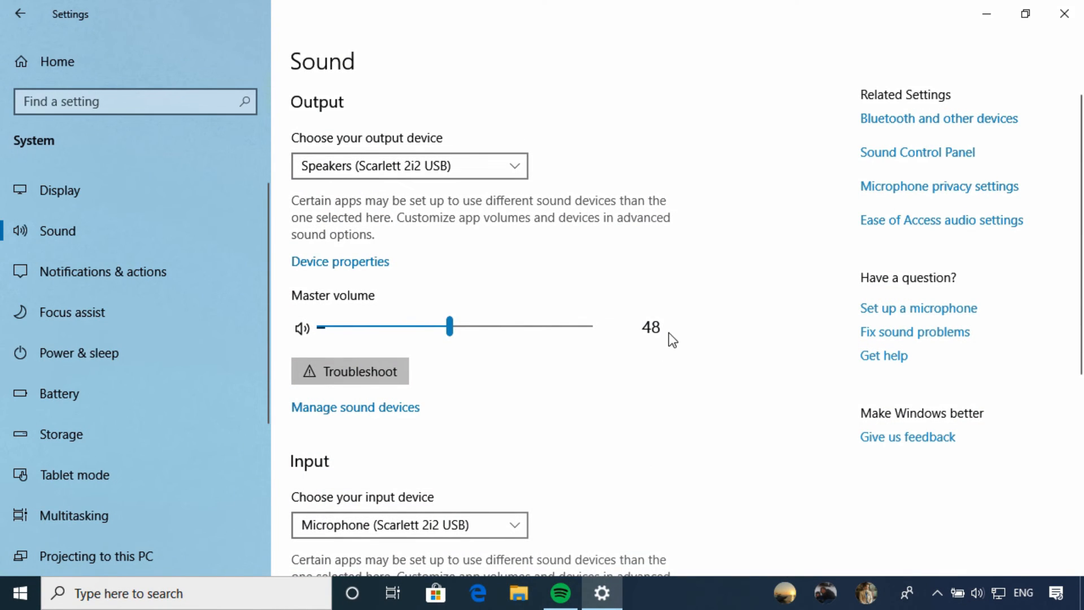
mouse_move(689, 224)
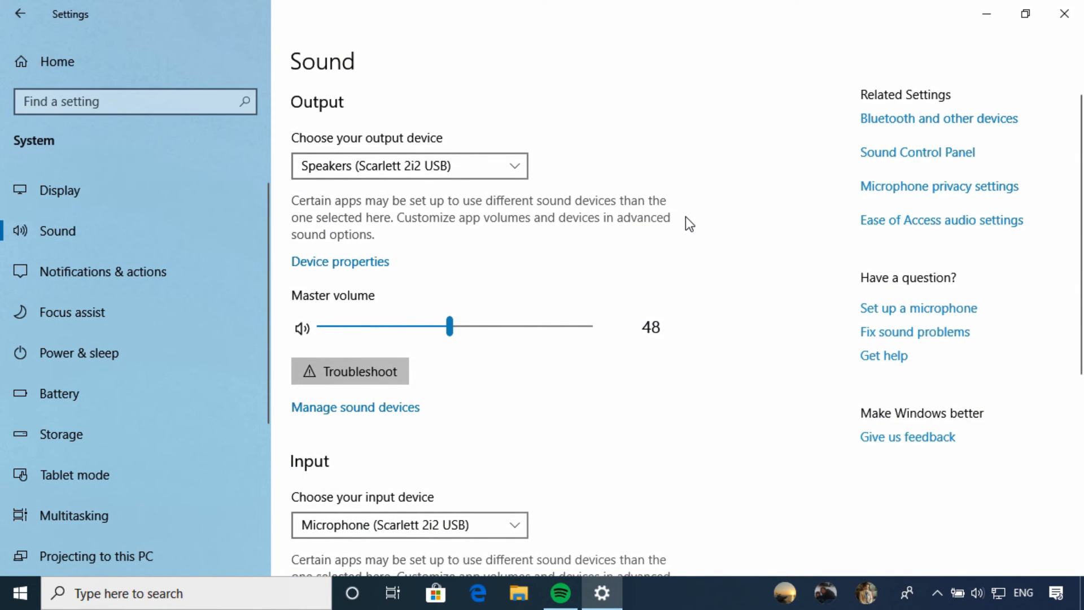
scroll(down, 3)
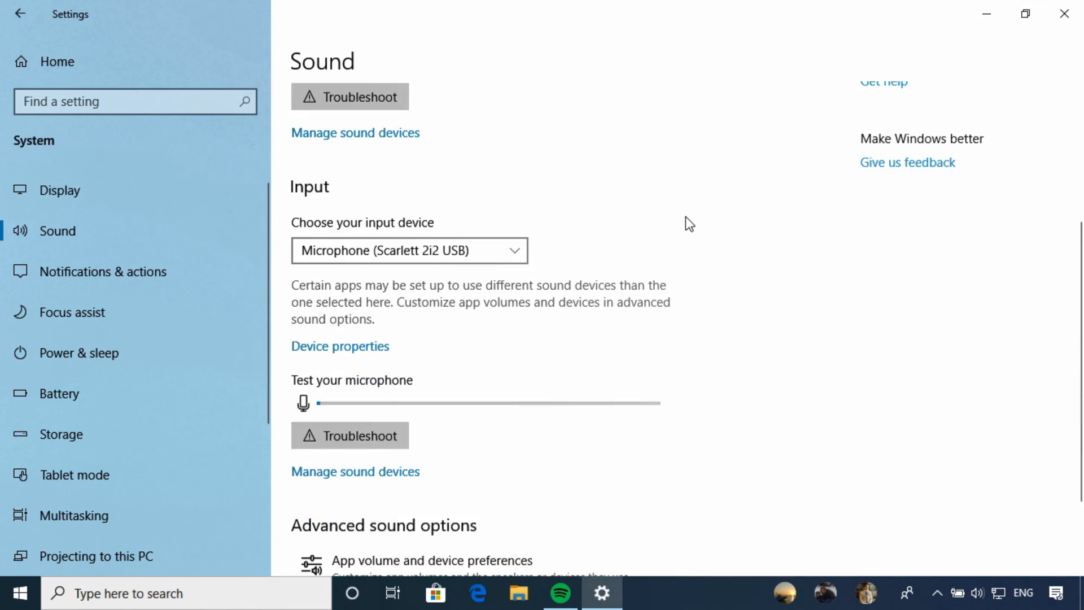
scroll(down, 3)
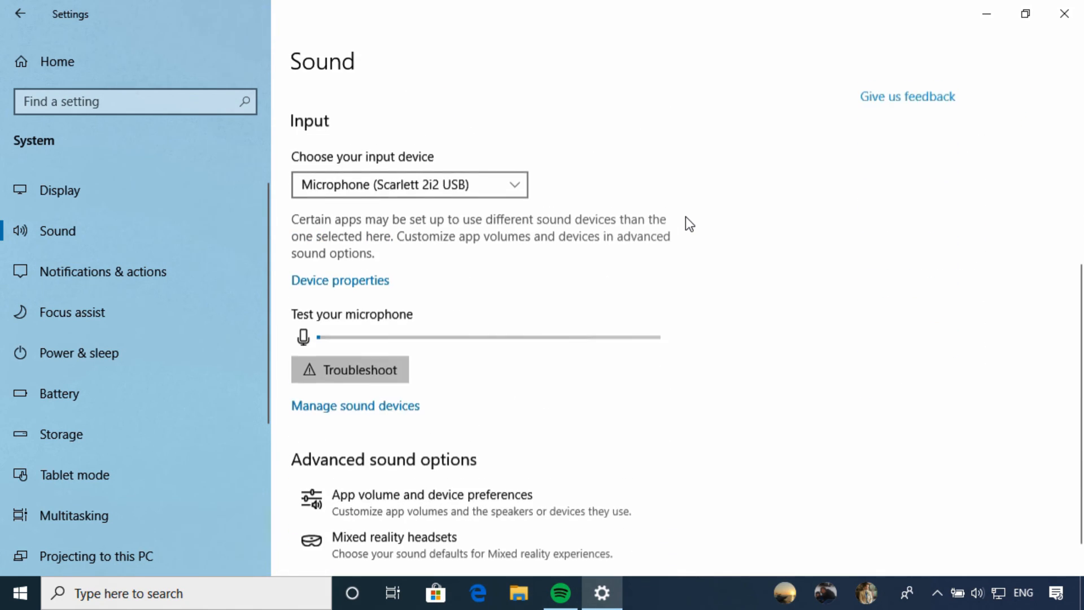
scroll(up, 3)
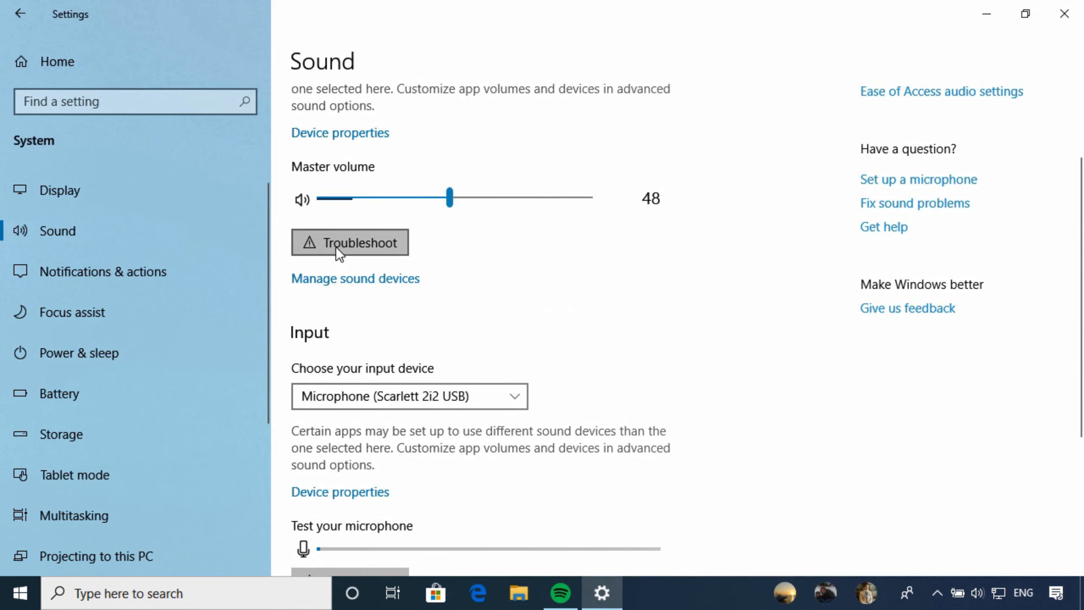
scroll(down, 3)
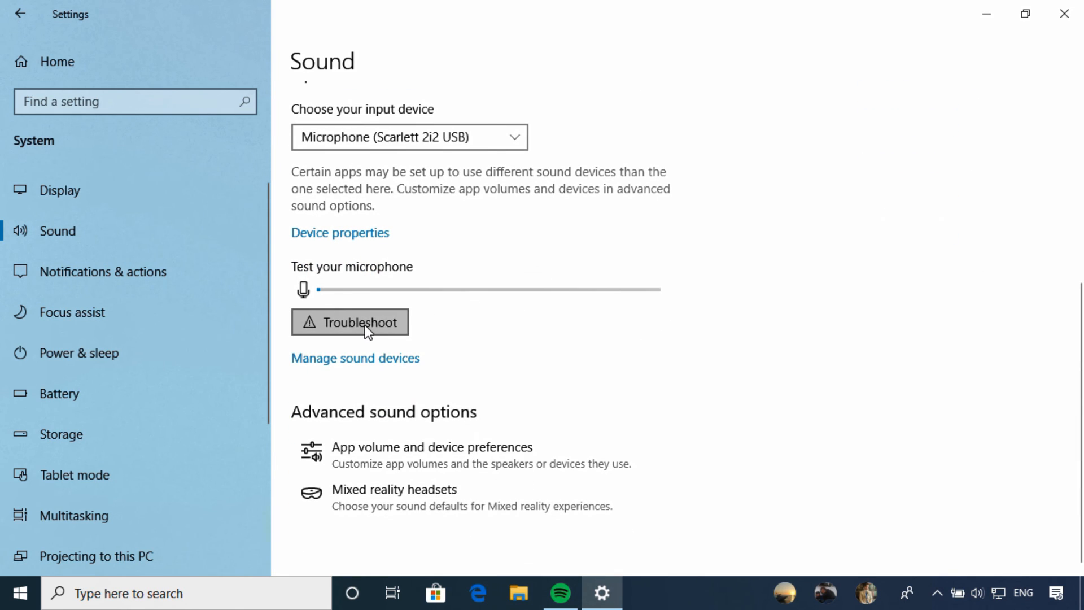
scroll(up, 3)
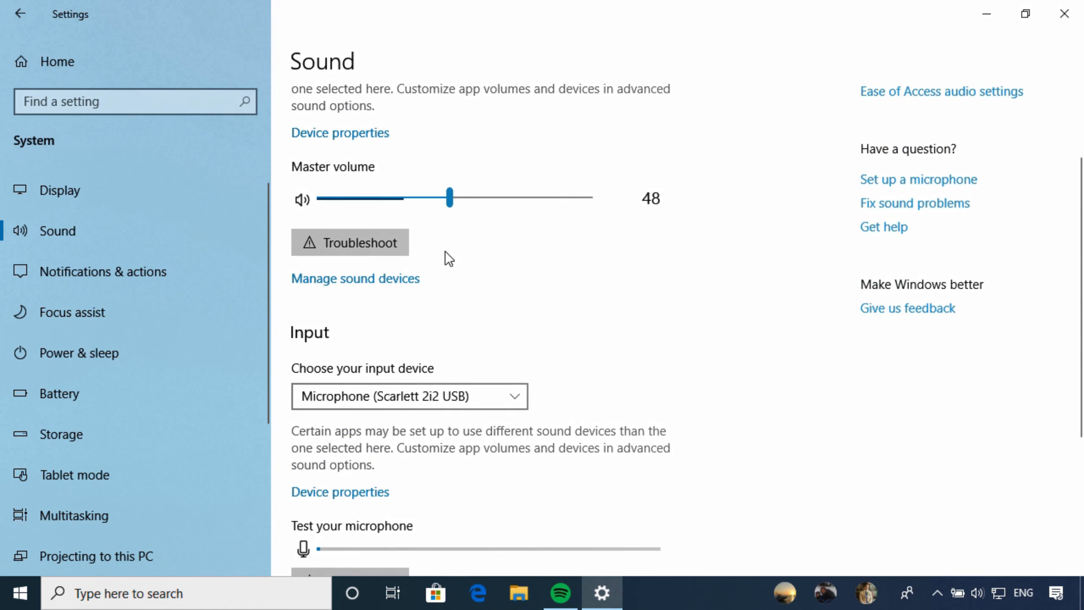